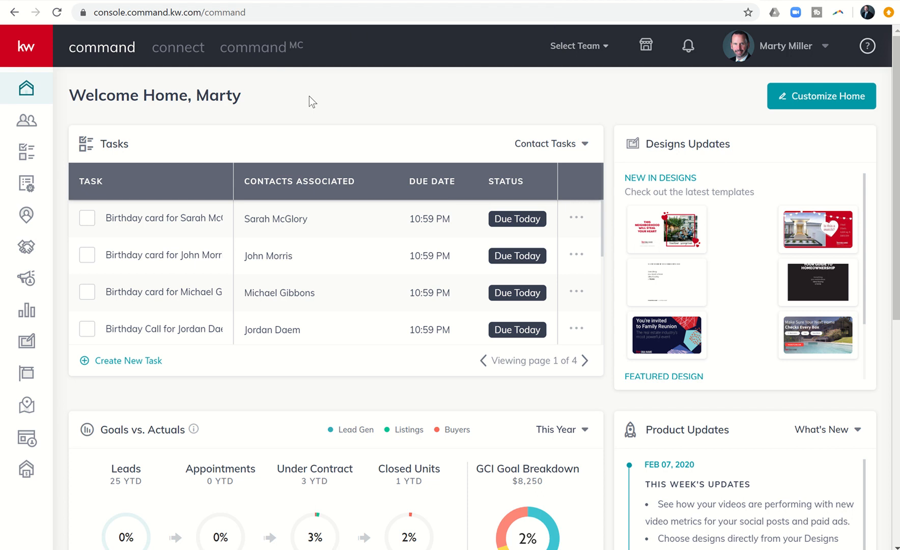
mouse_move(235, 119)
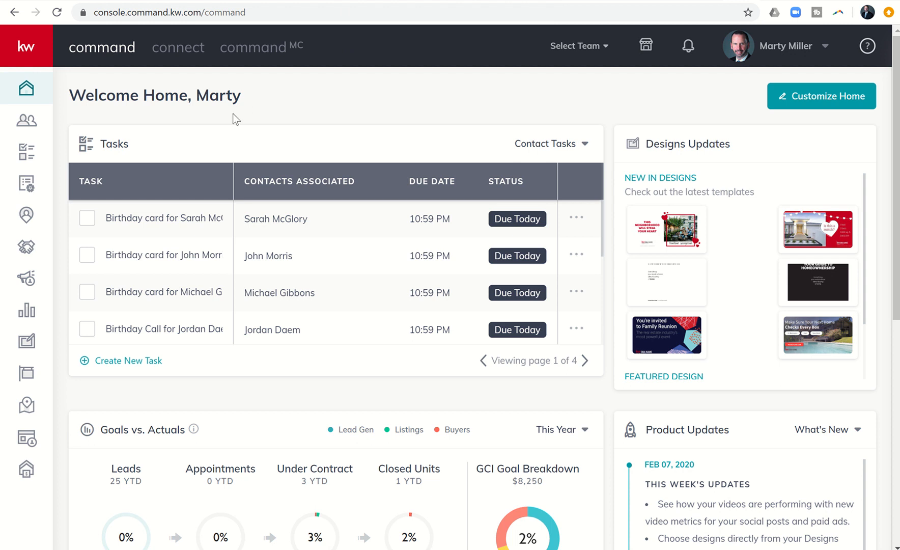
mouse_move(154, 117)
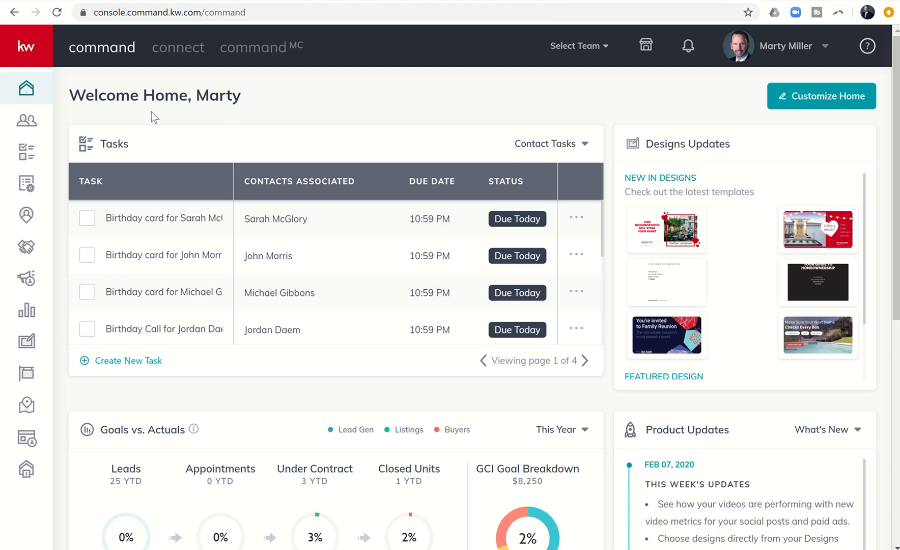
mouse_move(124, 117)
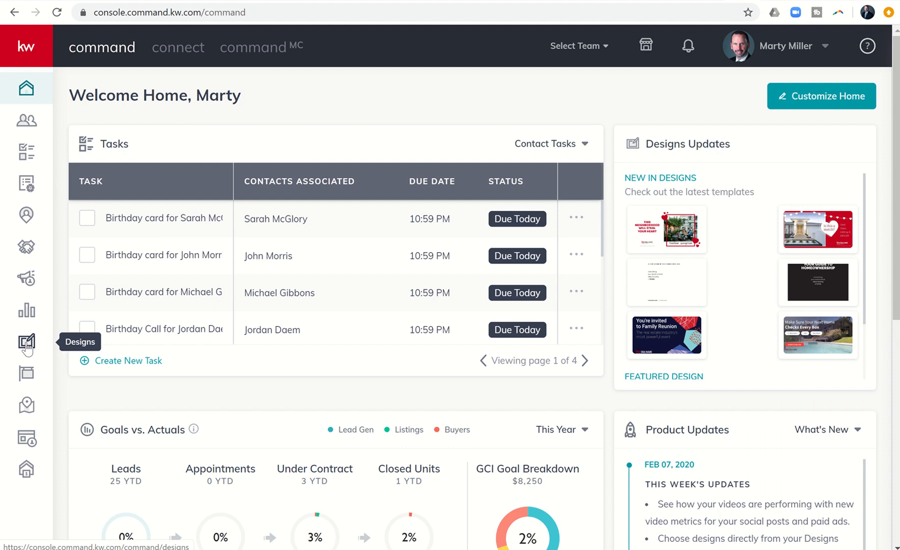
mouse_move(27, 348)
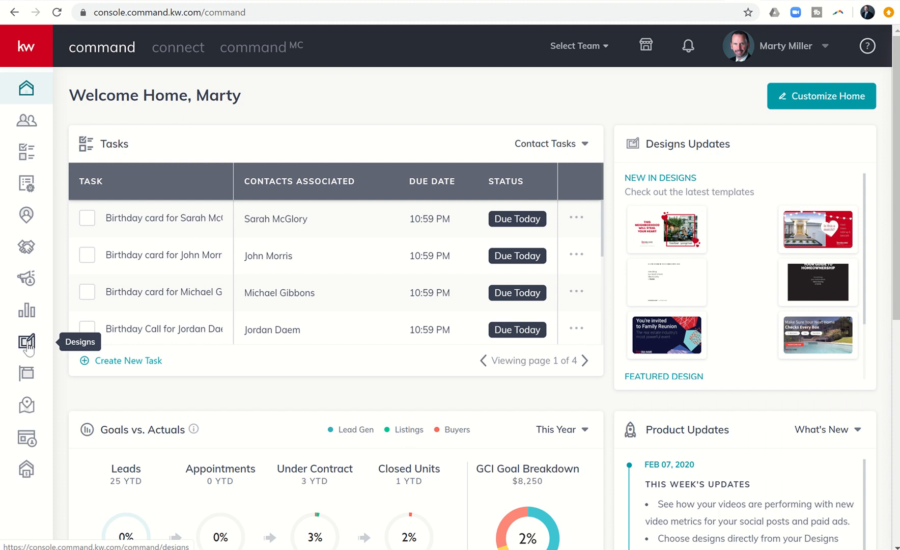
mouse_move(29, 349)
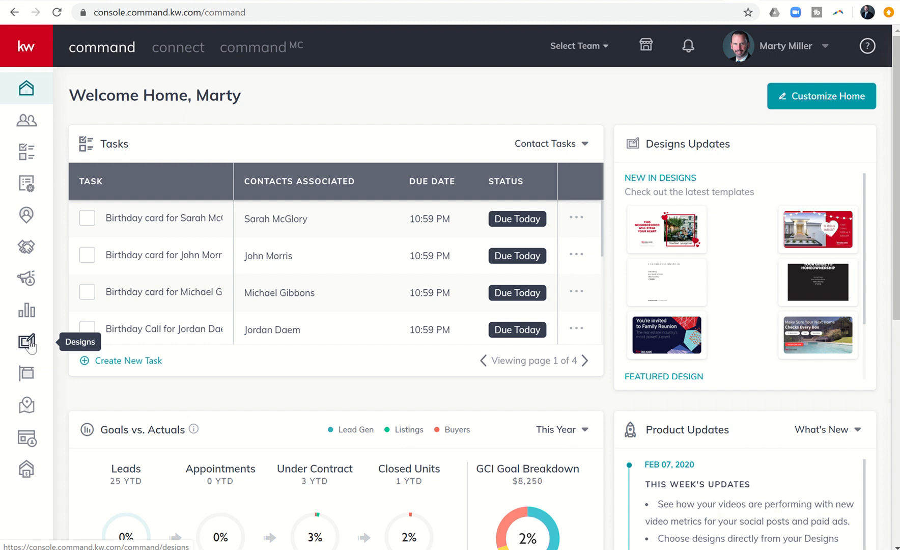
Filter the design templates to videos and start a new design.
click(26, 342)
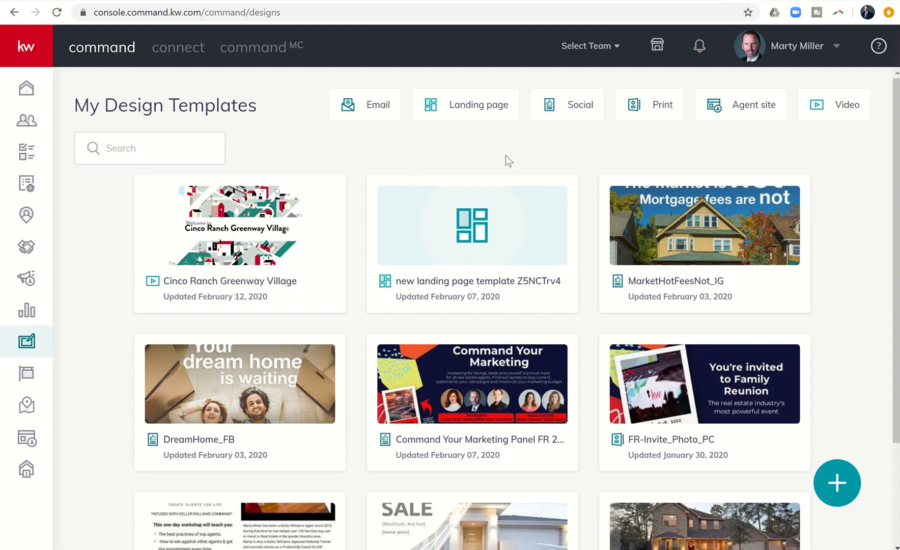
mouse_move(844, 114)
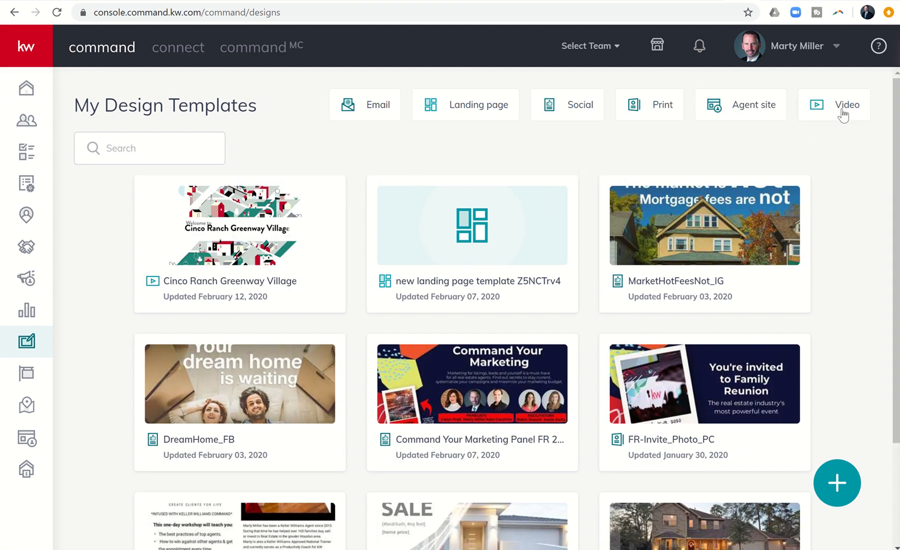
click(846, 105)
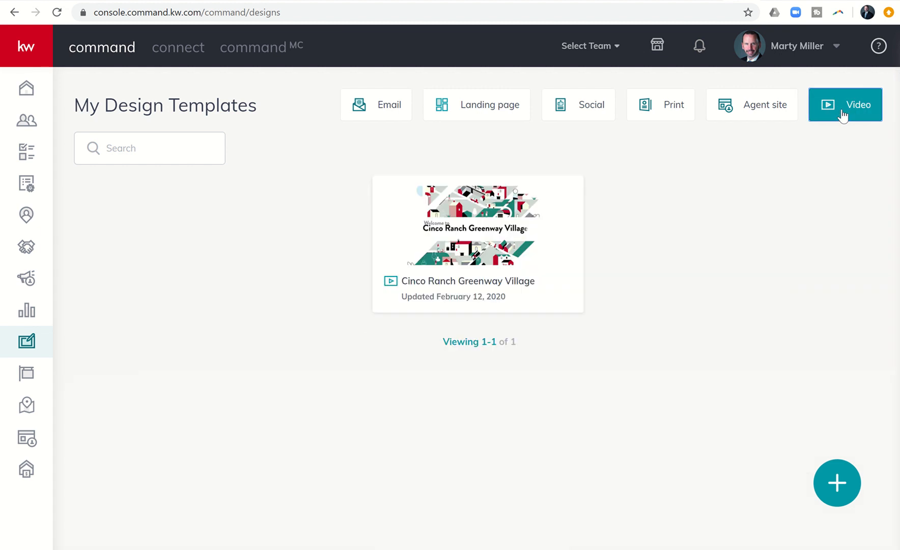
mouse_move(837, 483)
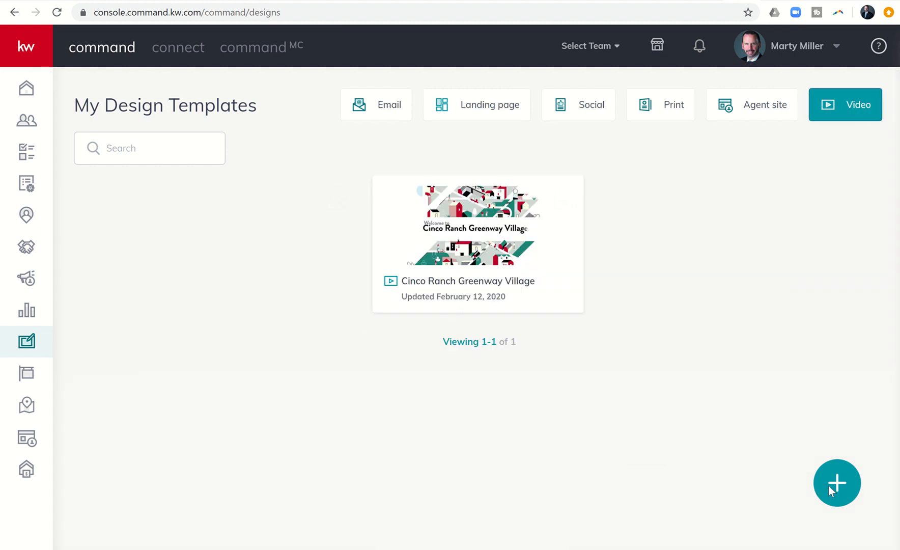
click(836, 483)
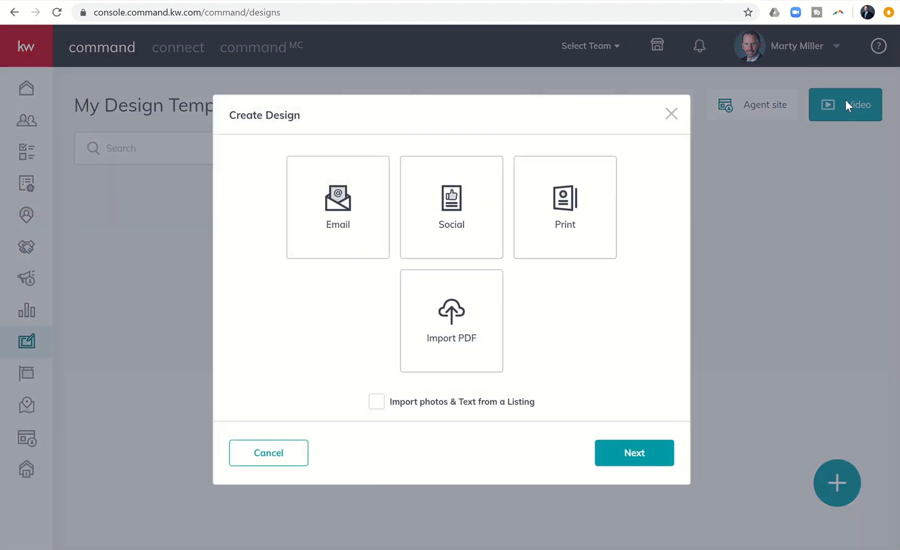
mouse_move(634, 352)
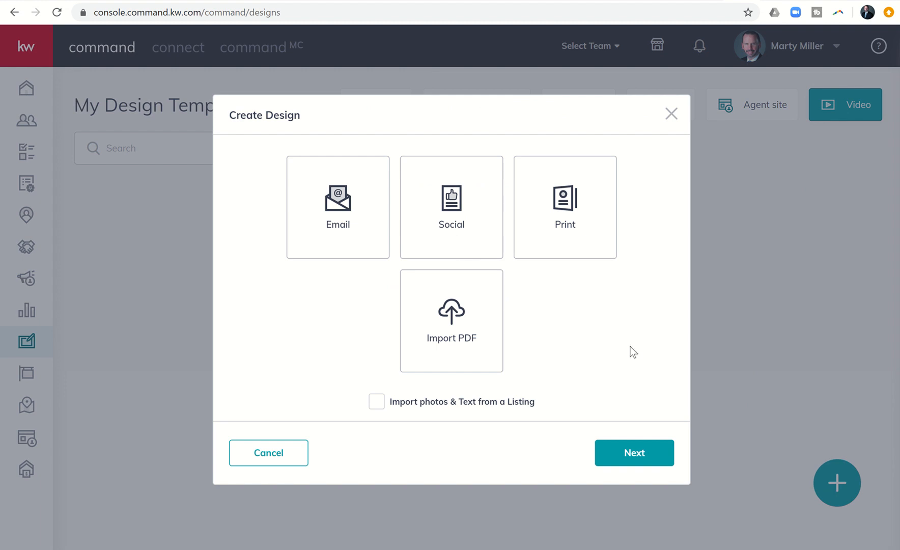
mouse_move(576, 302)
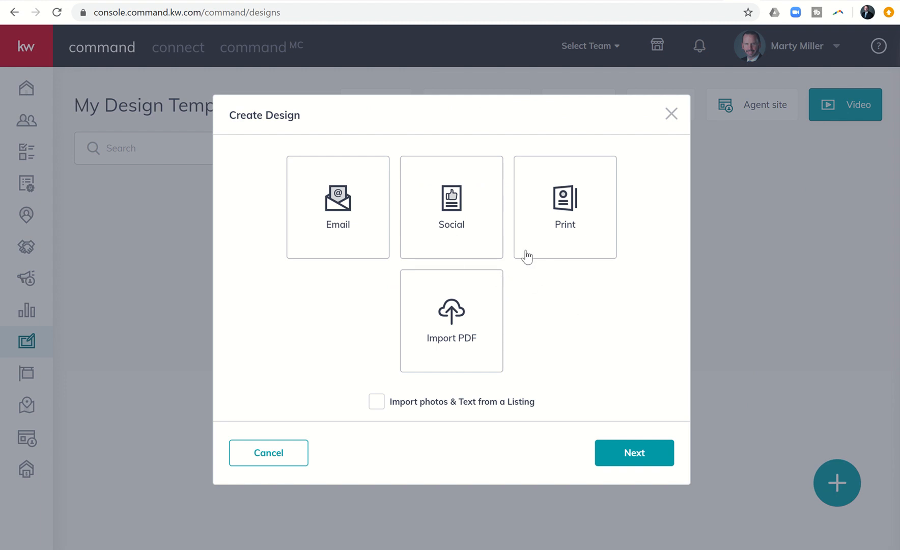
mouse_move(768, 165)
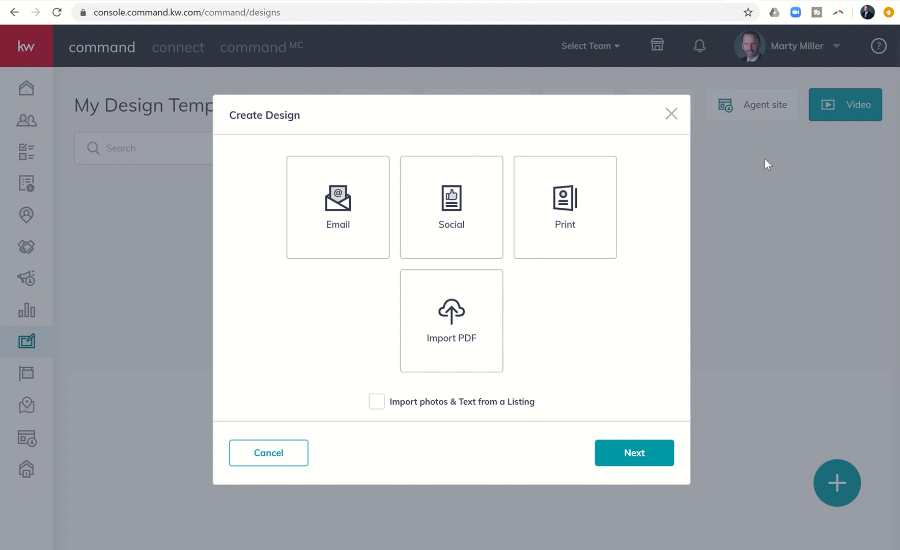
mouse_move(811, 170)
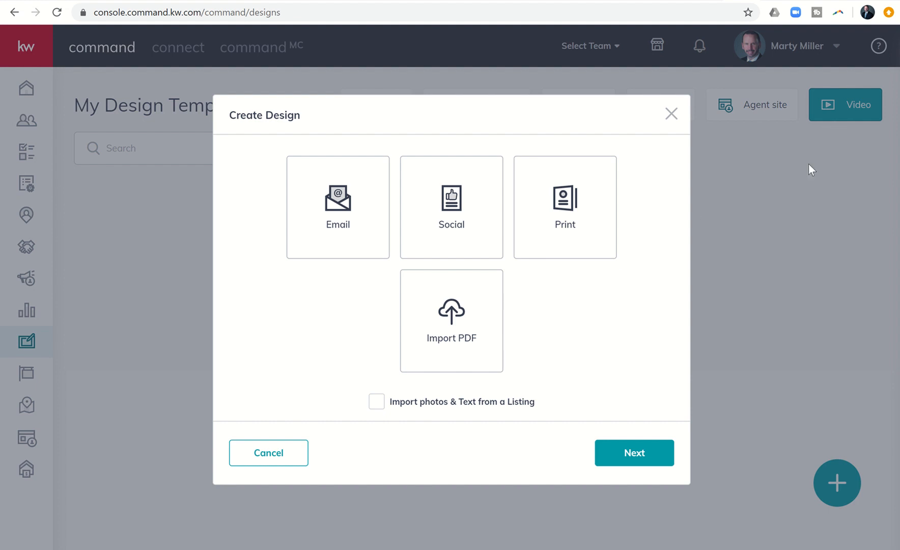
mouse_move(607, 360)
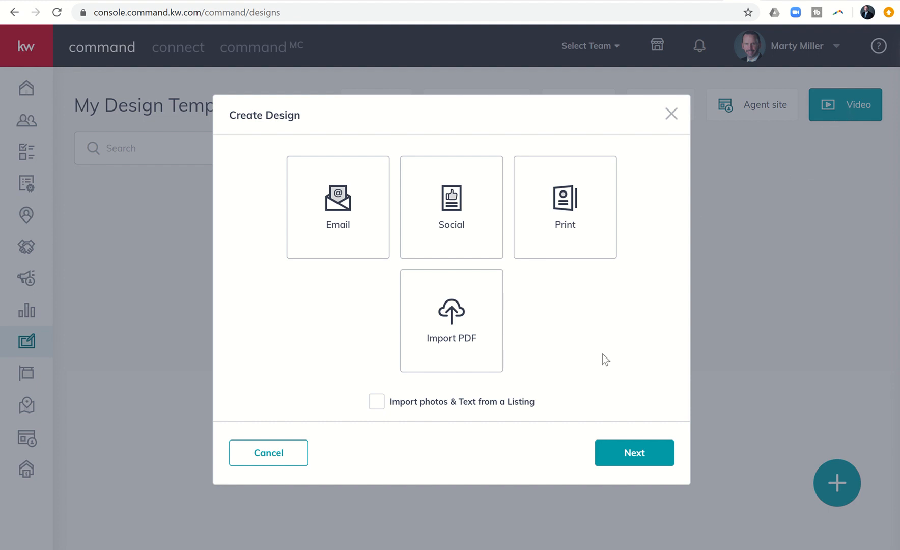
mouse_move(423, 286)
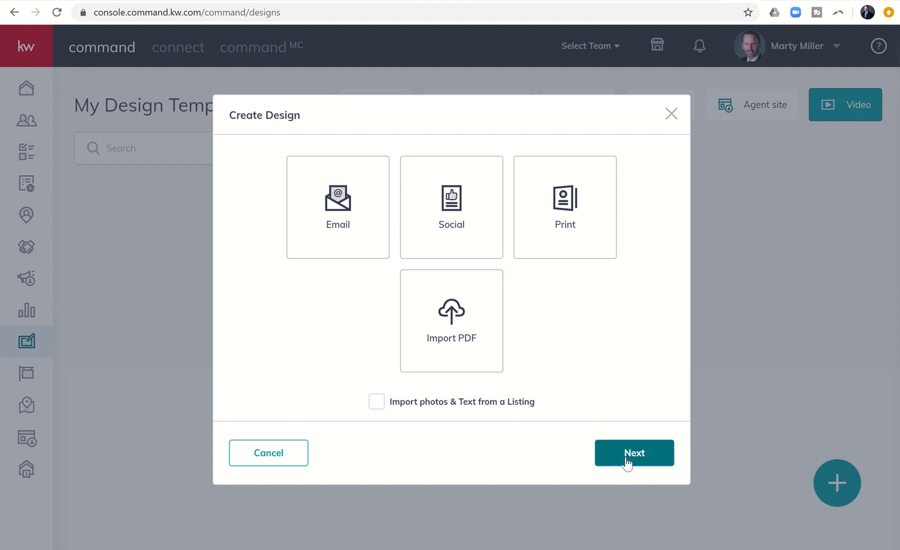
Choose a neighborhood video for 'Cinco Ranch Greenway Village' (Katy, TX) and continue.
click(634, 452)
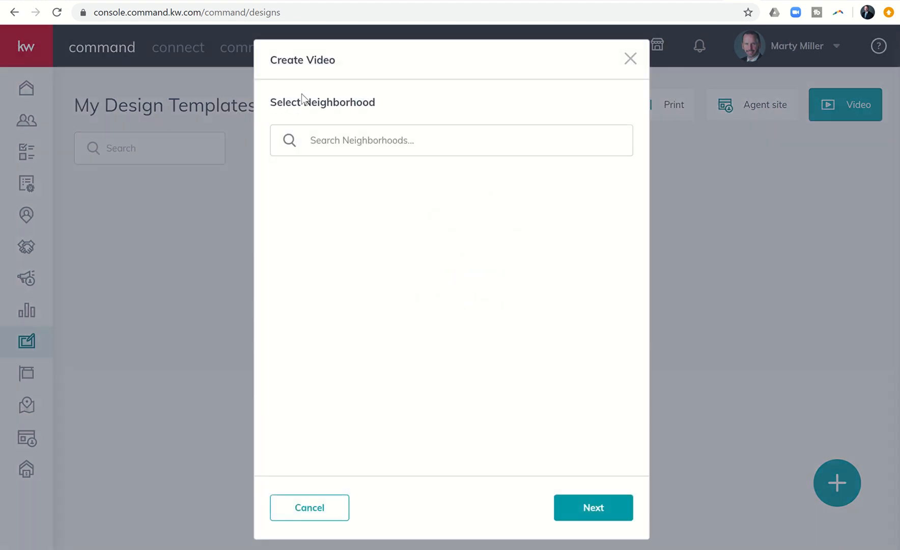
mouse_move(319, 63)
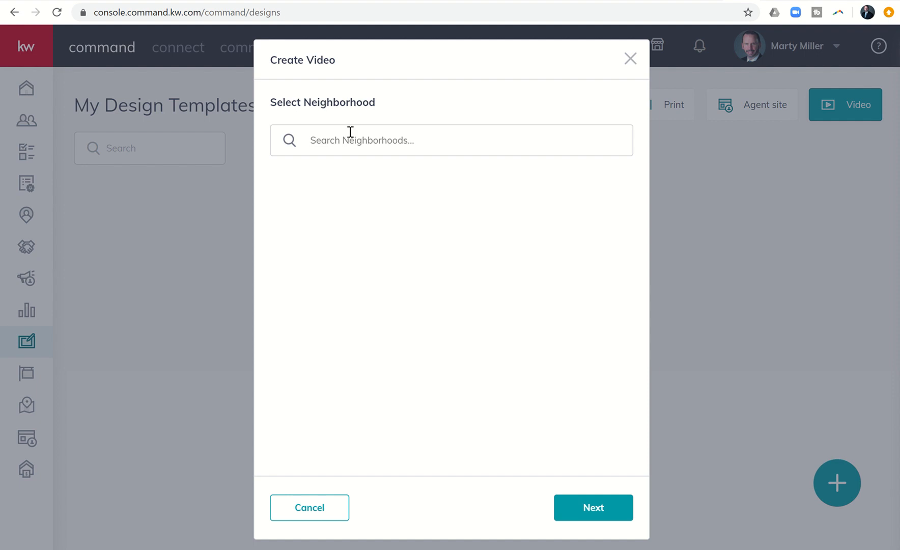
text(cinco)
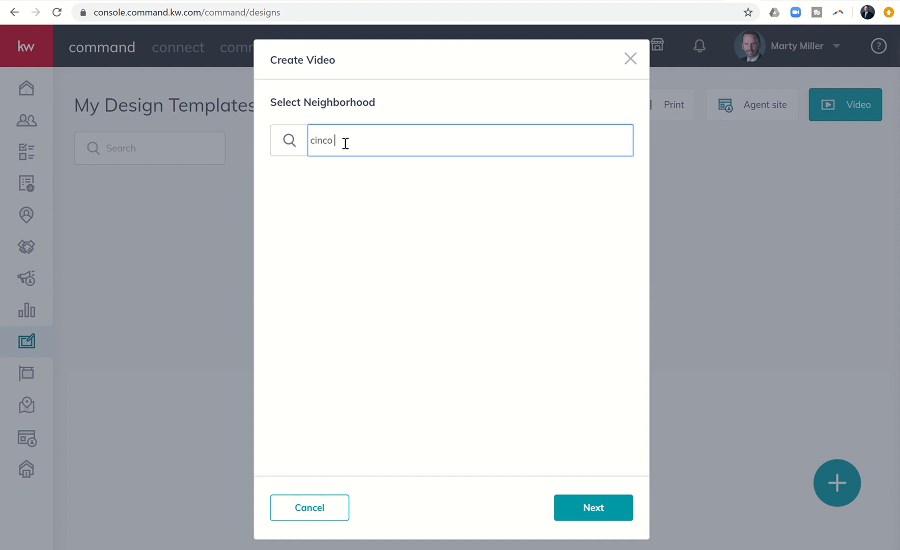
text(ranch g)
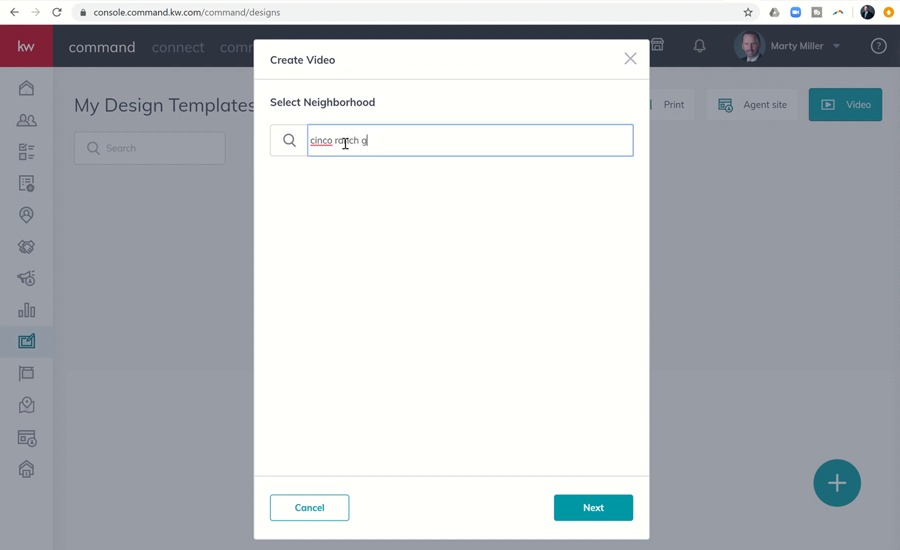
text(reenway village)
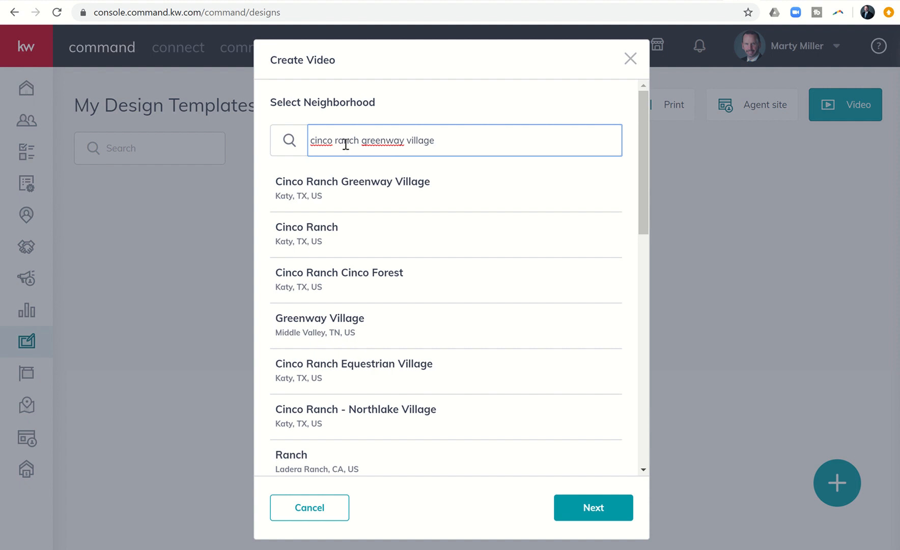
mouse_move(406, 142)
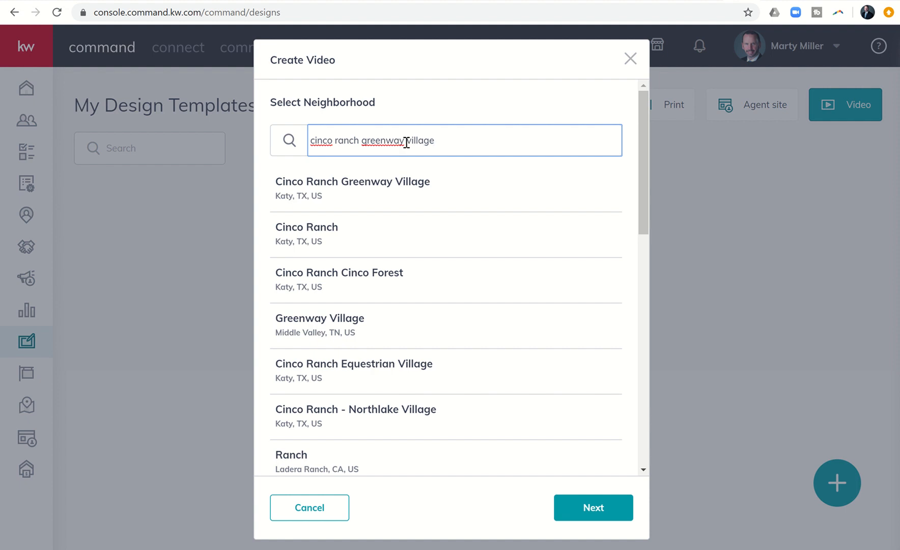
mouse_move(307, 185)
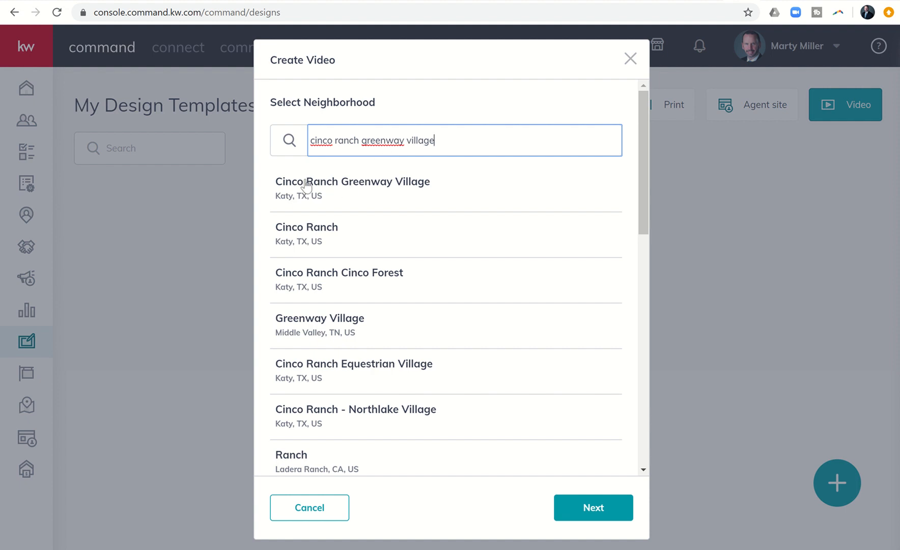
mouse_move(354, 189)
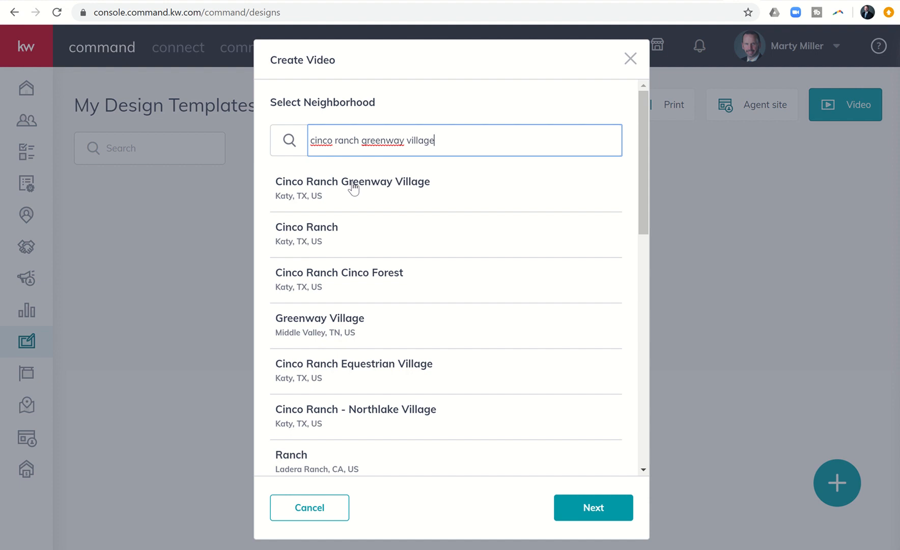
click(353, 181)
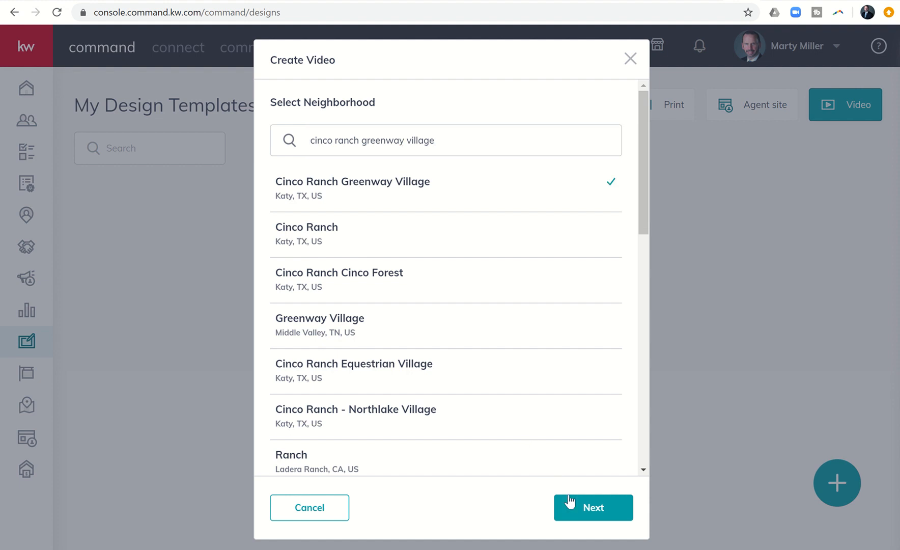
click(593, 507)
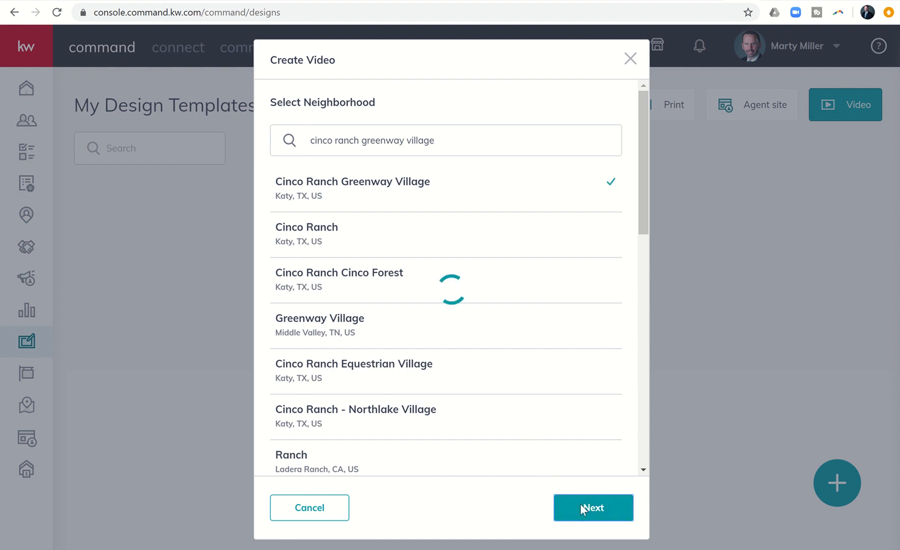
Enter $109.90 per sq ft trending On the rise, 9 homes for sale, 69 days on market.
click(593, 507)
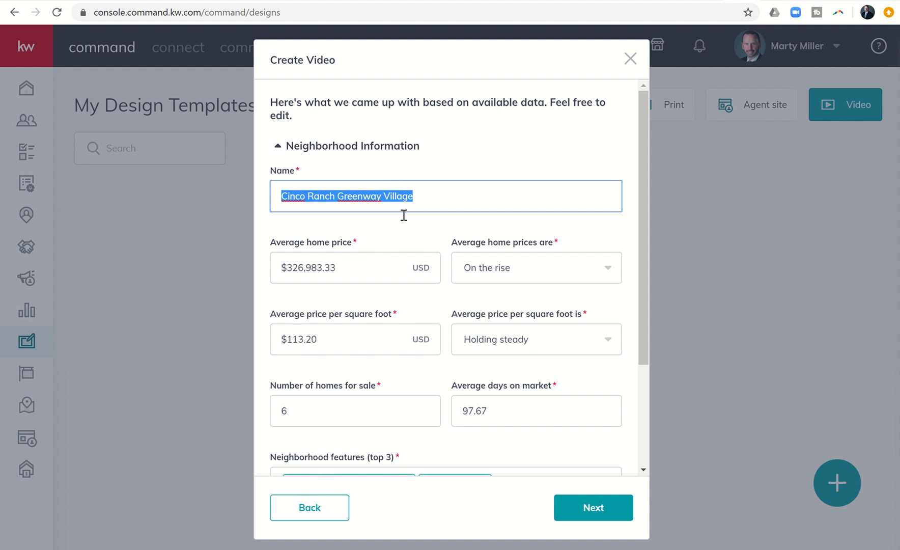
mouse_move(464, 332)
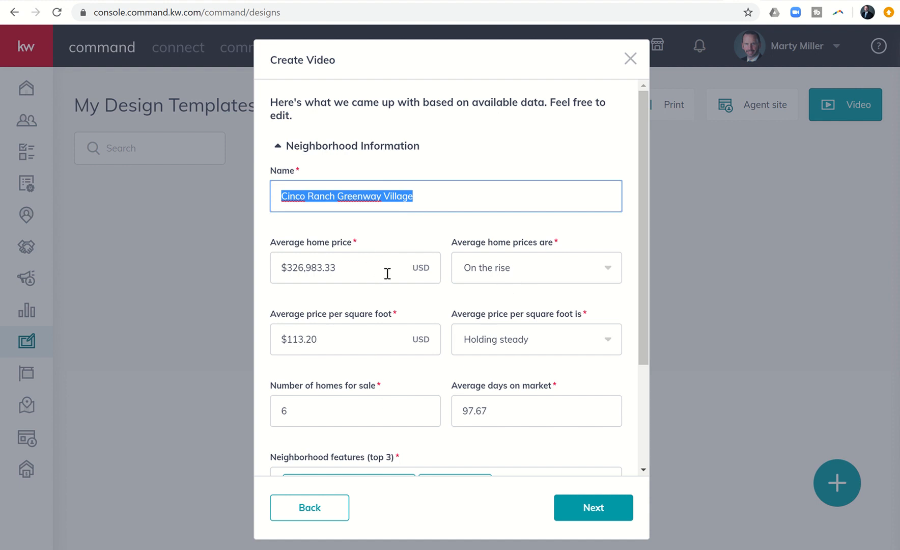
mouse_move(474, 411)
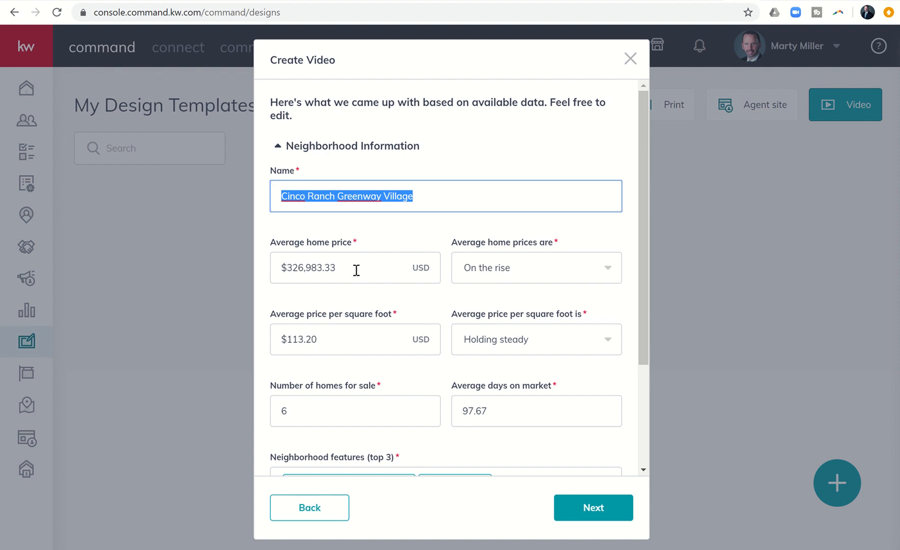
mouse_move(225, 221)
text($333,147)
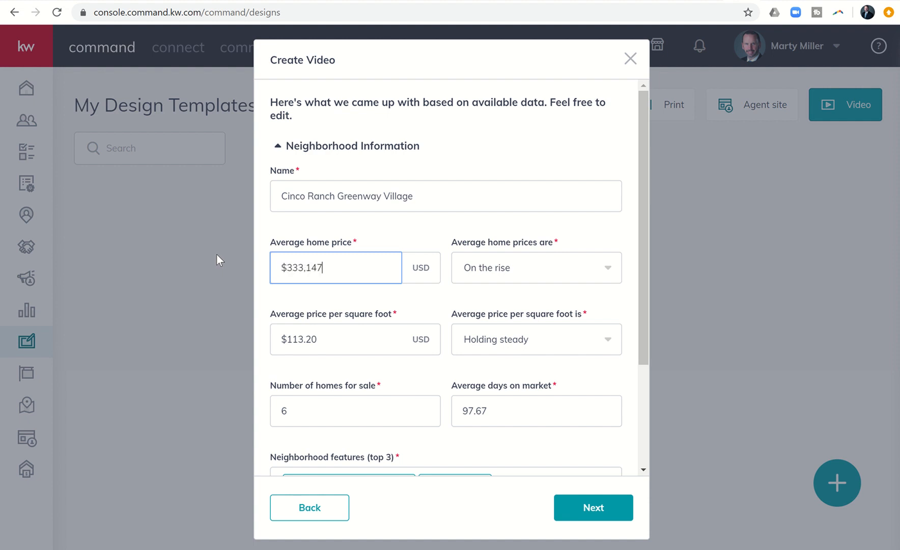
mouse_move(519, 277)
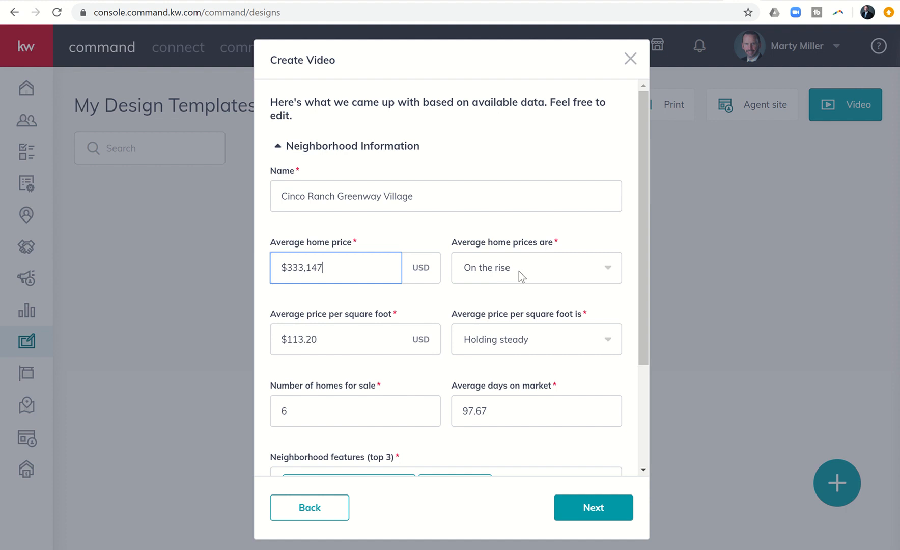
mouse_move(511, 280)
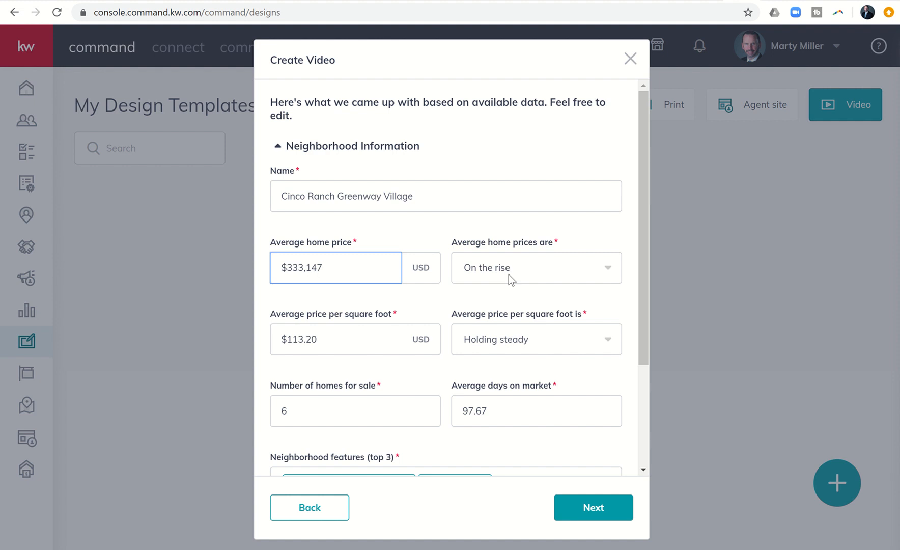
click(335, 268)
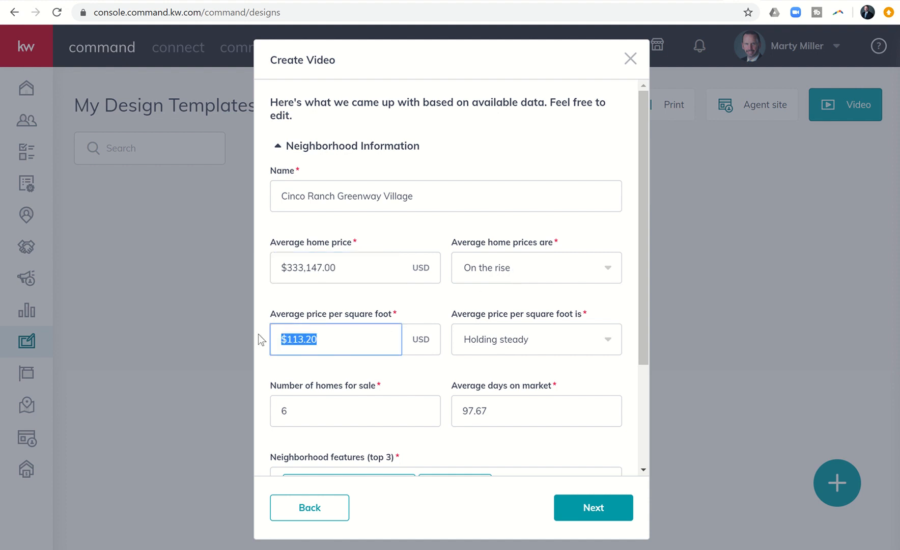
text($109)
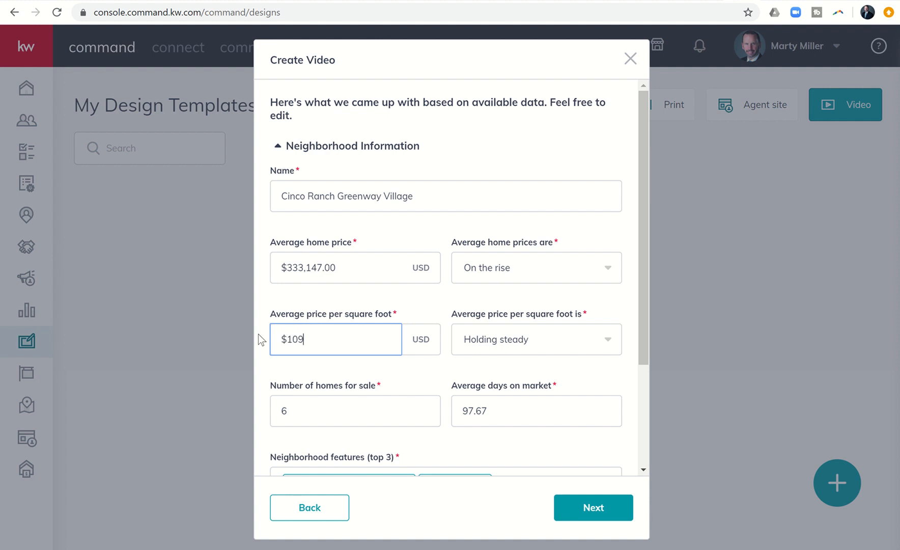
text(.90)
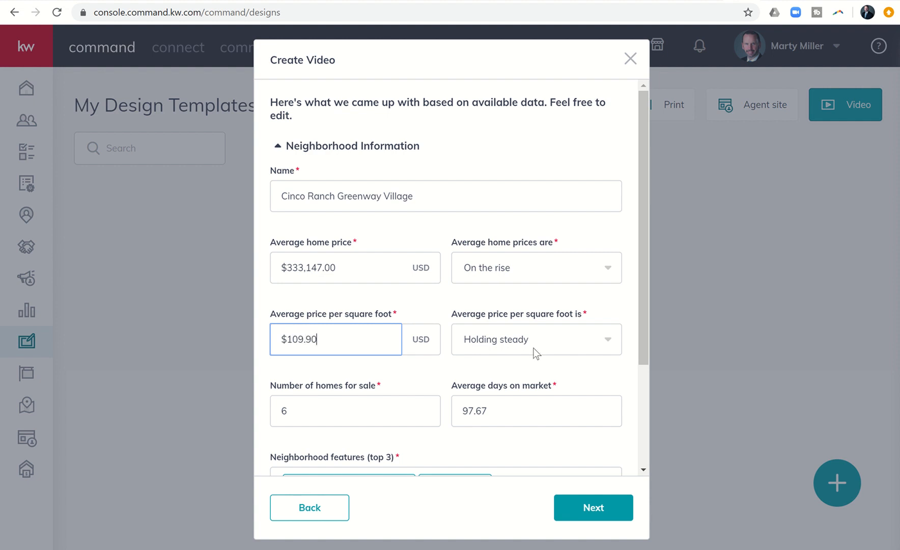
click(535, 339)
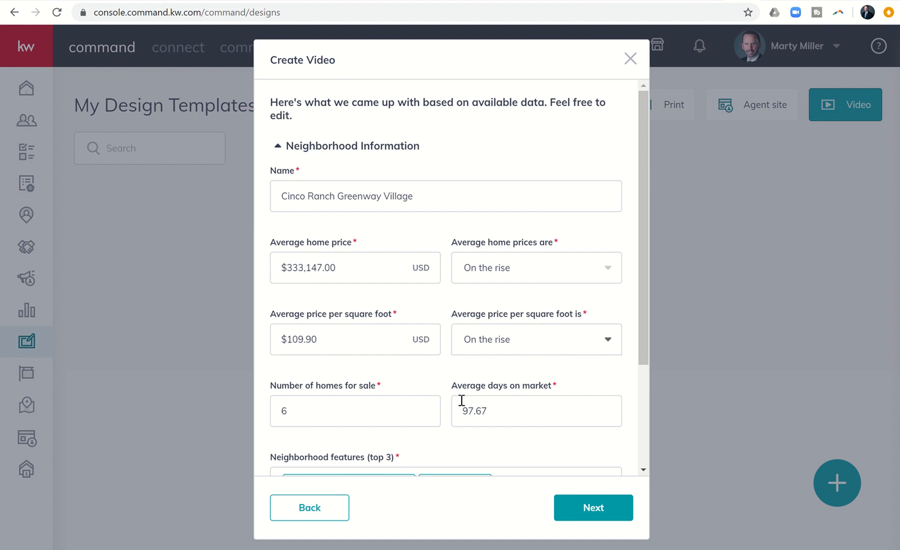
text(9)
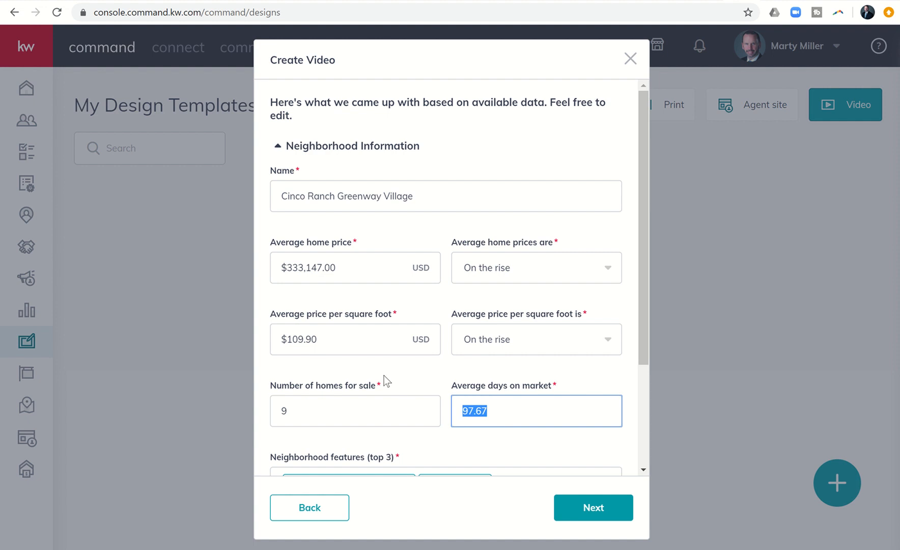
text(69)
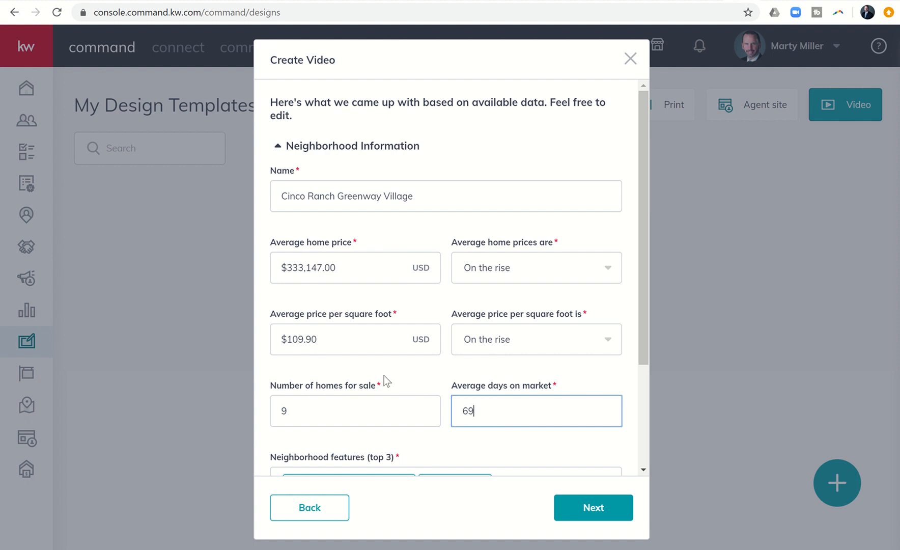
Remove the Yoga Culture feature and add Dog Lovers instead.
scroll(down, 3)
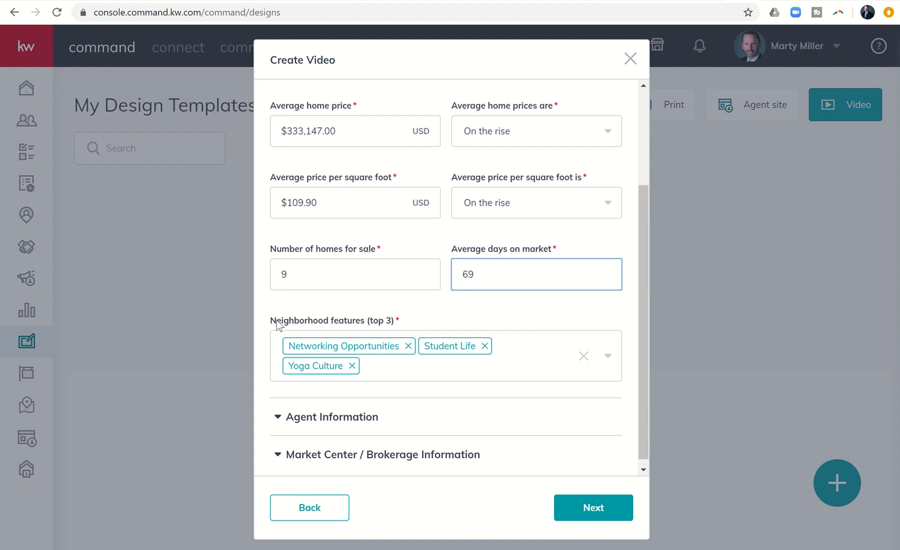
mouse_move(370, 348)
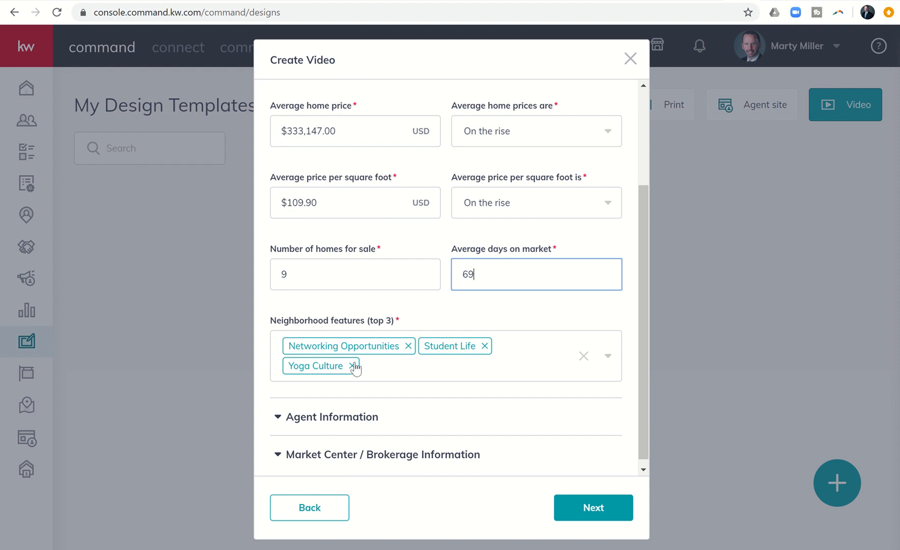
click(353, 365)
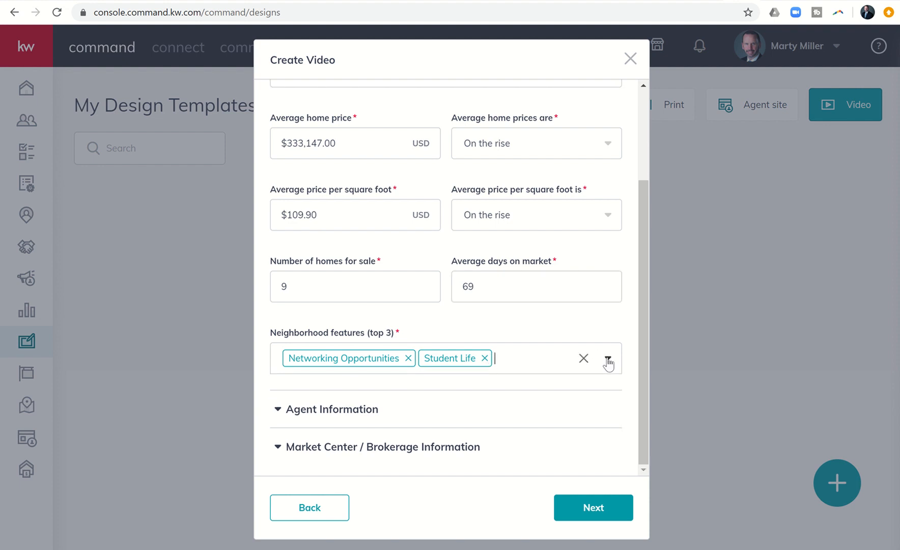
click(607, 357)
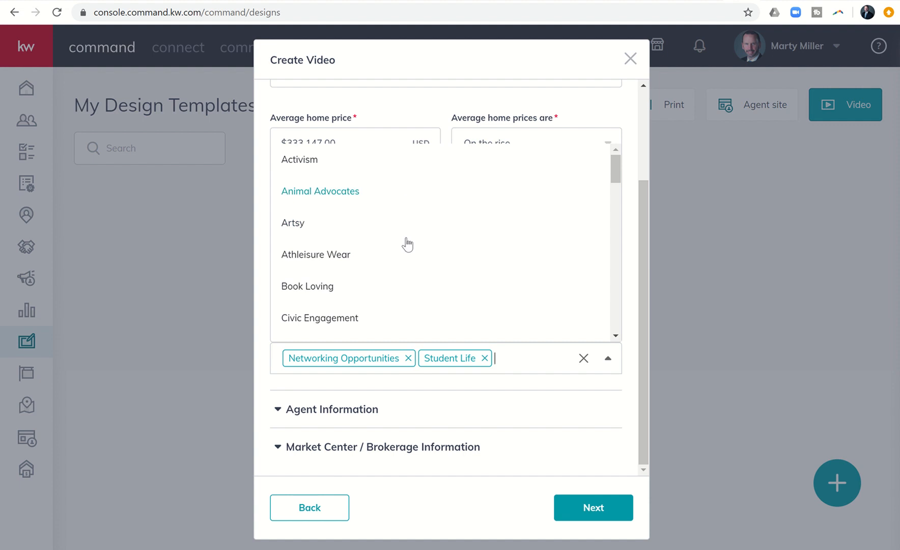
scroll(down, 3)
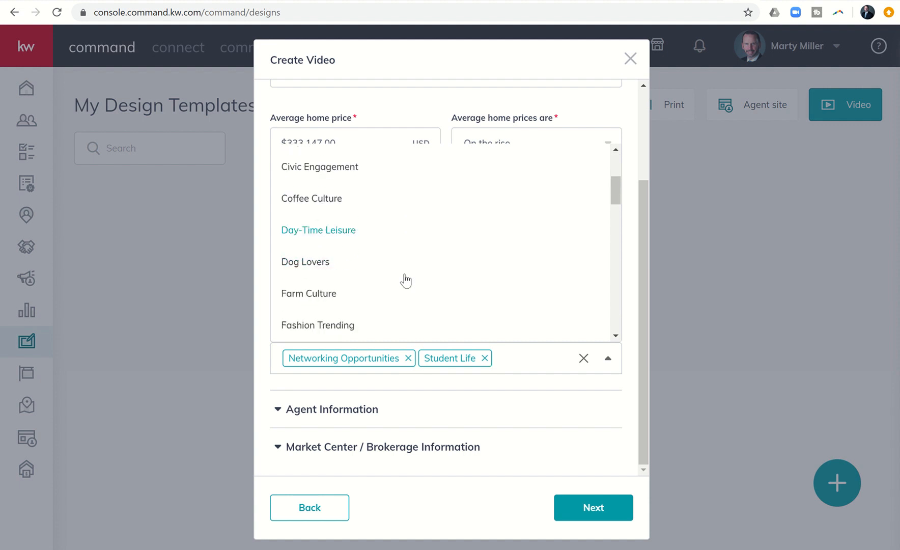
scroll(down, 3)
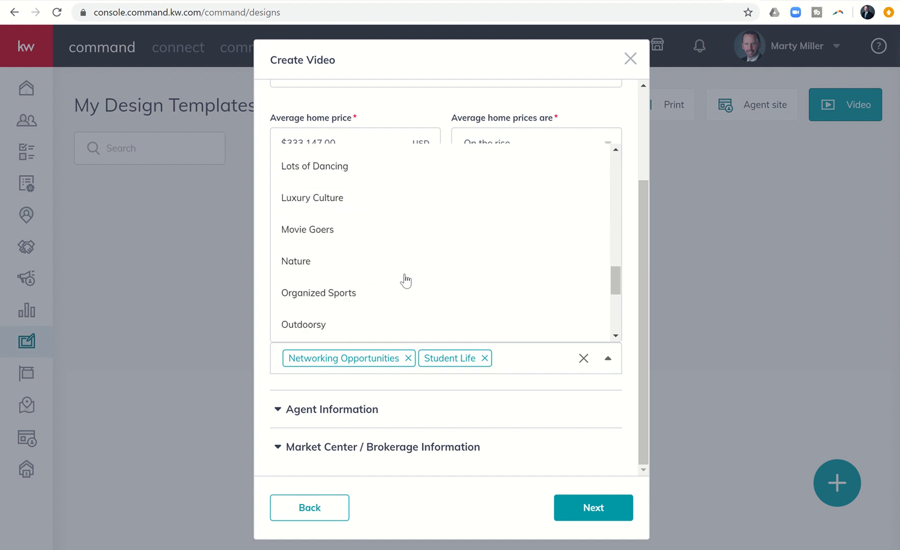
scroll(down, 3)
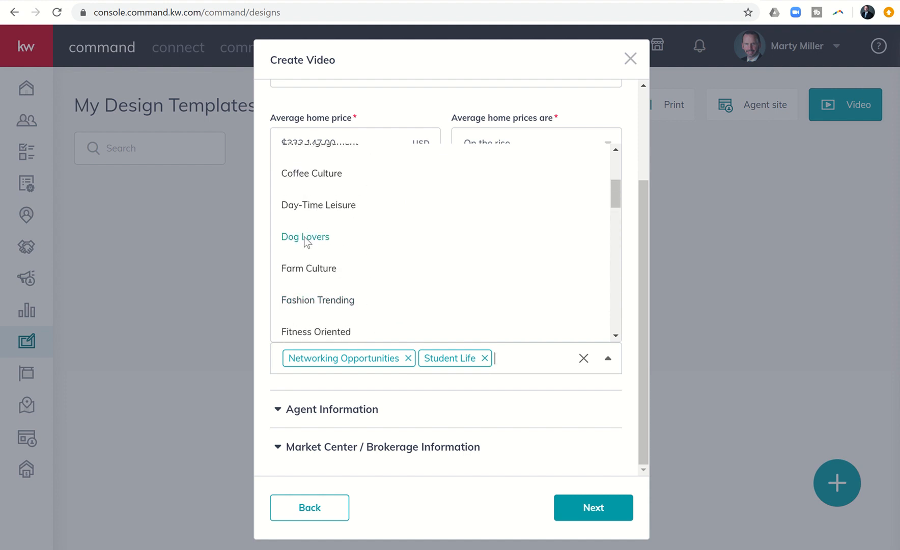
click(305, 236)
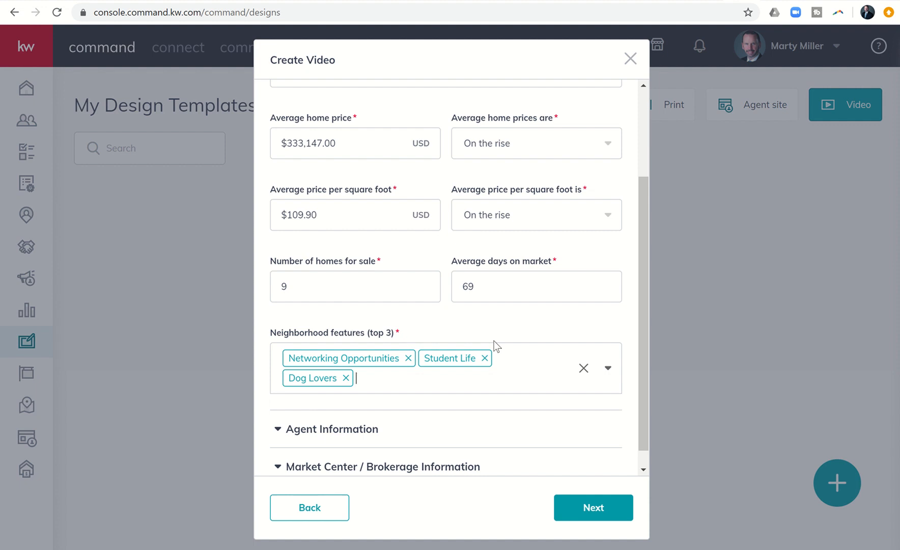
mouse_move(282, 434)
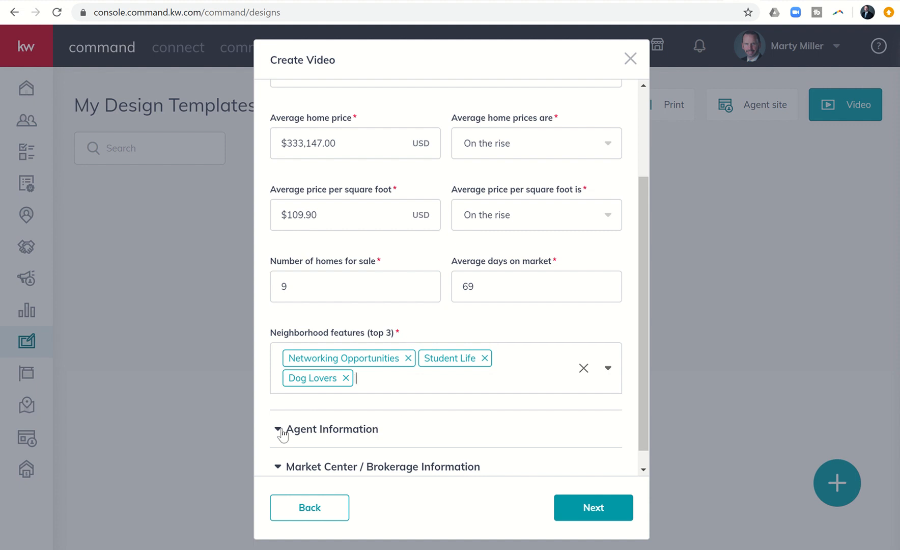
click(278, 430)
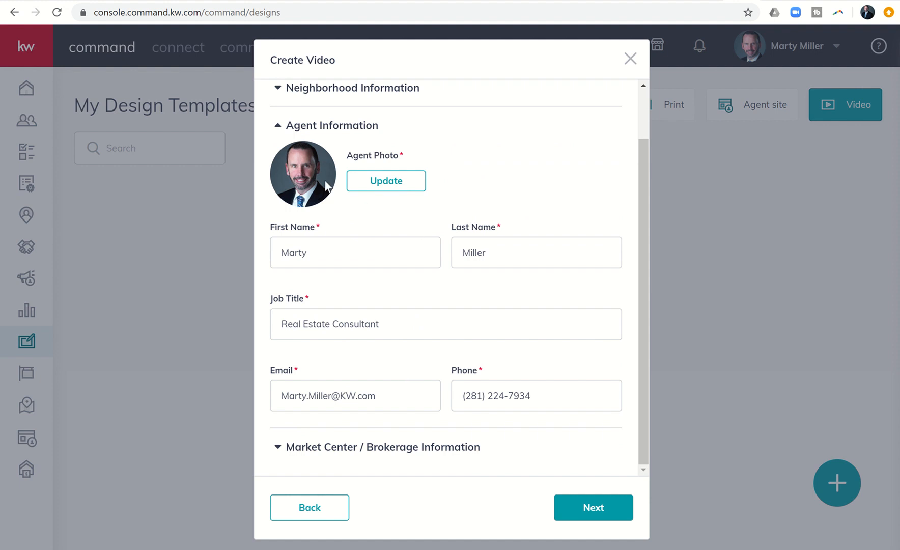
mouse_move(328, 188)
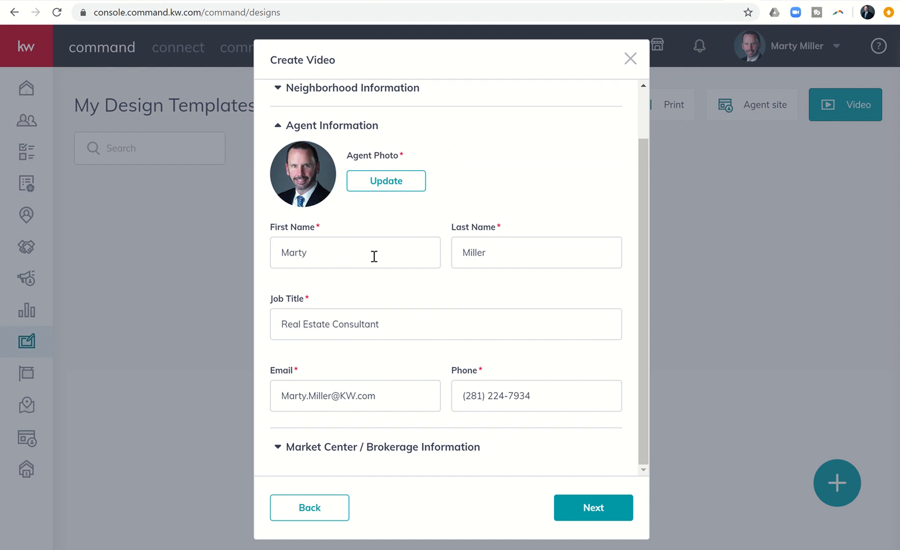
mouse_move(387, 336)
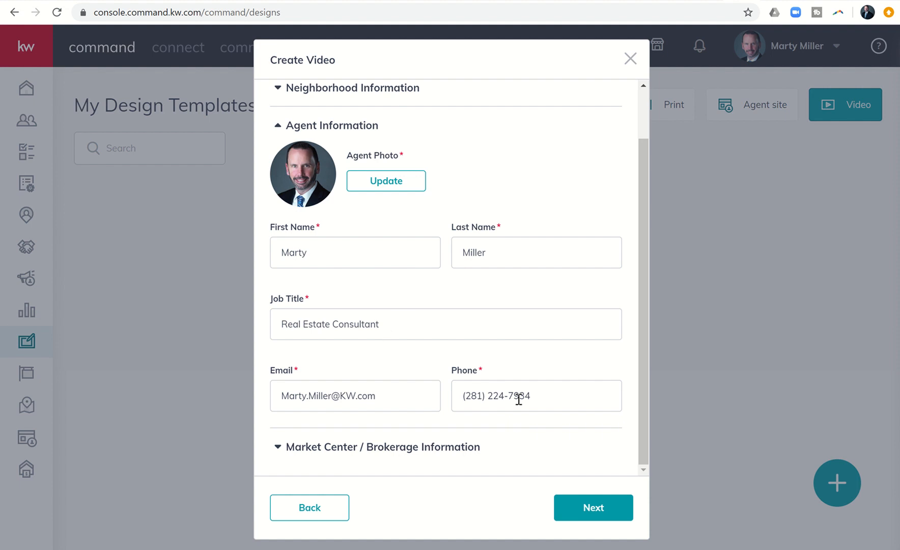
mouse_move(349, 323)
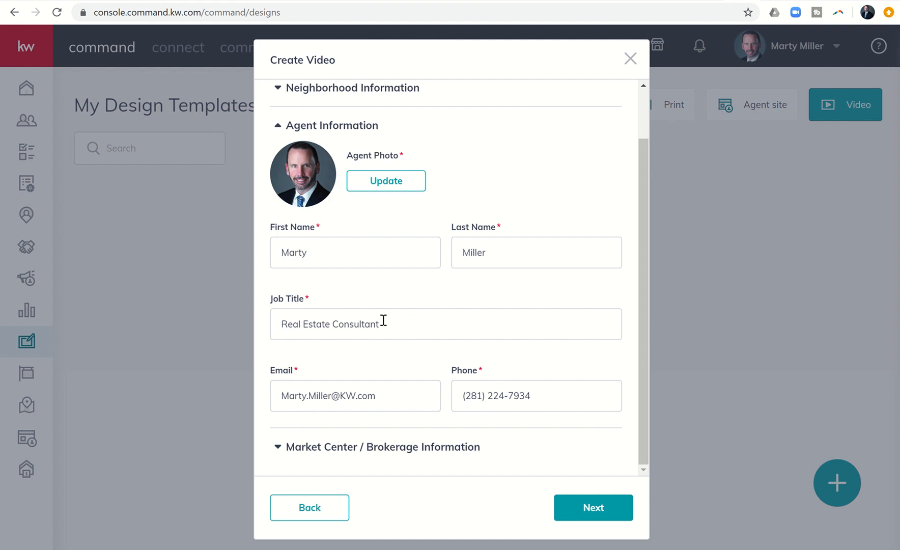
mouse_move(384, 350)
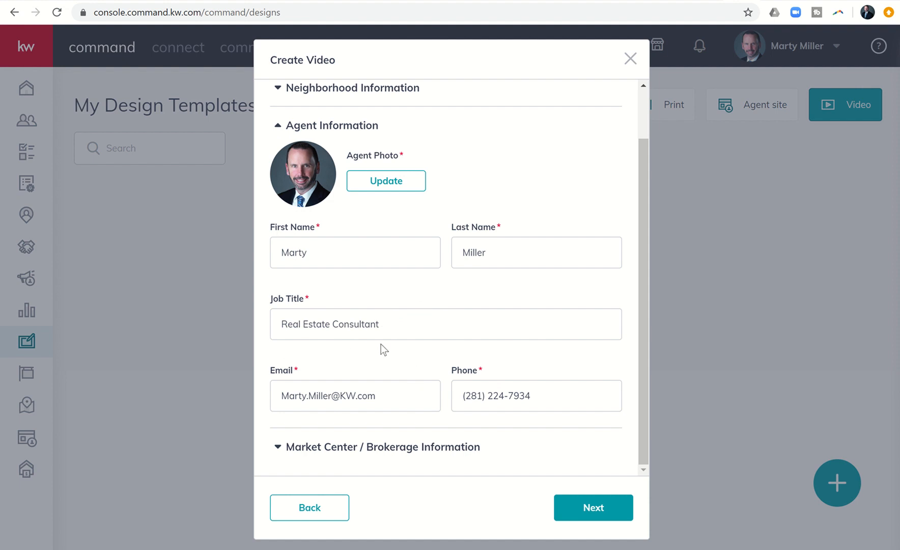
mouse_move(401, 324)
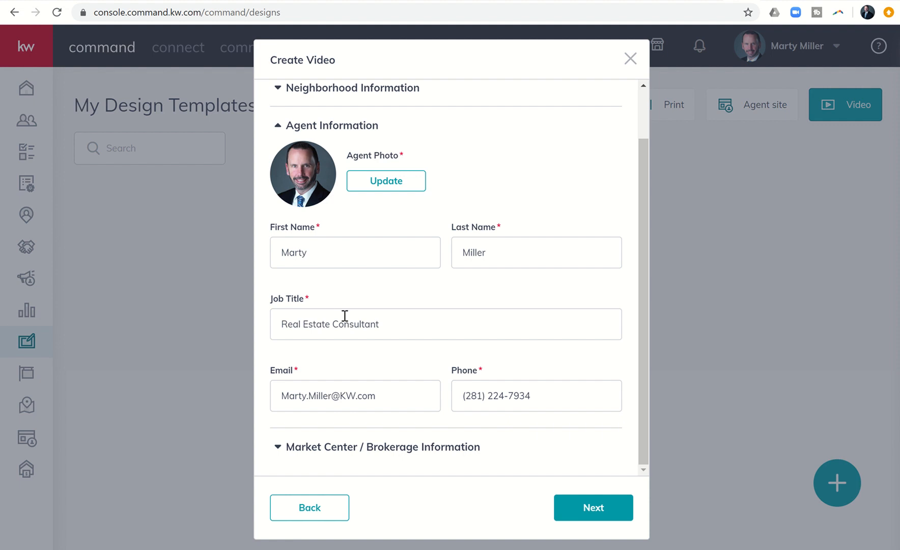
mouse_move(383, 319)
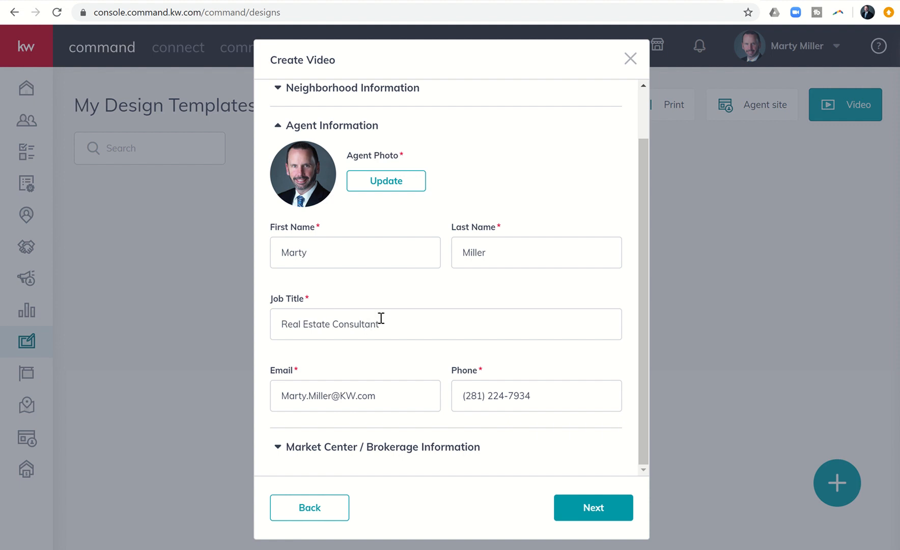
mouse_move(398, 357)
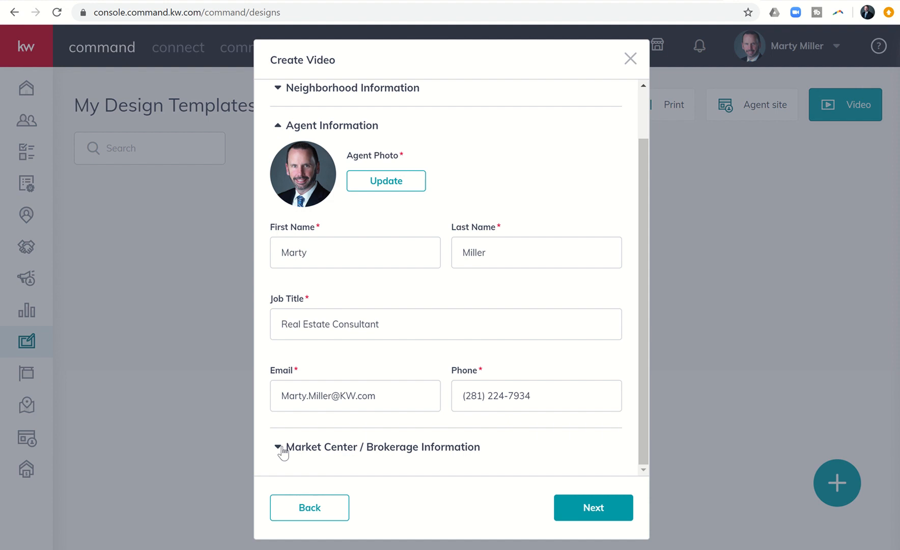
Expand Market Center / Brokerage Information showing licenses 633557 and 9007091.
click(284, 446)
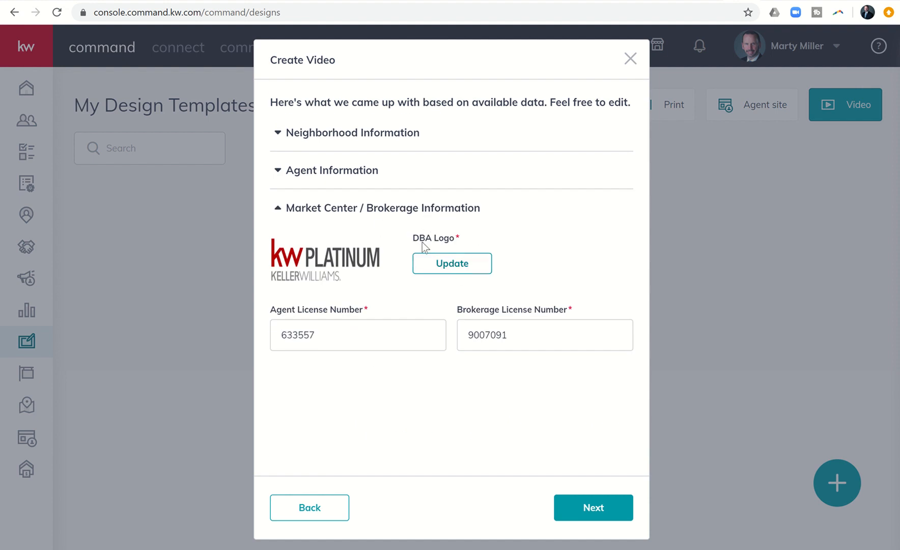
mouse_move(323, 251)
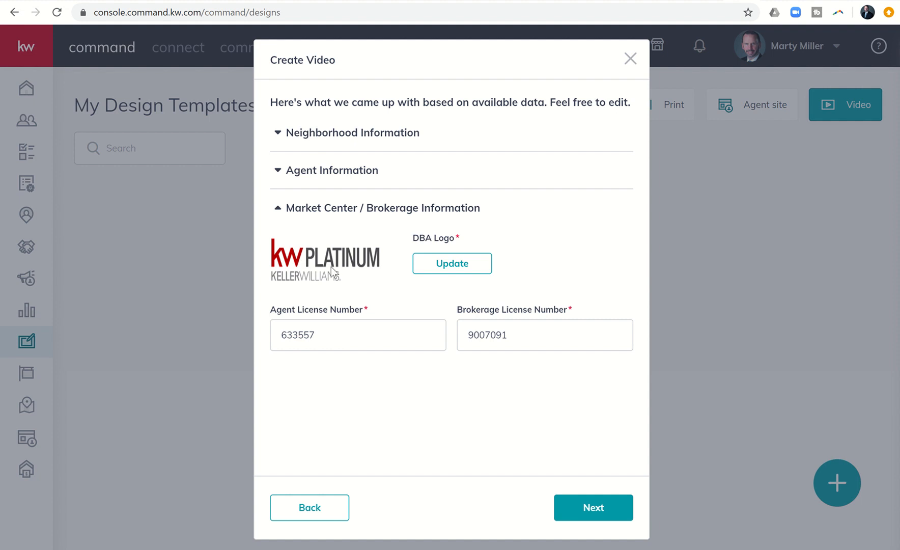
mouse_move(324, 284)
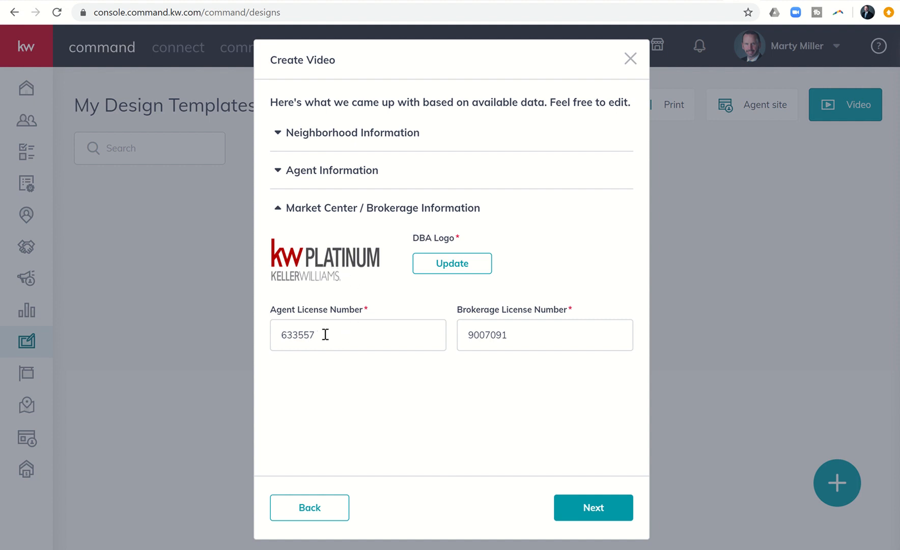
mouse_move(499, 362)
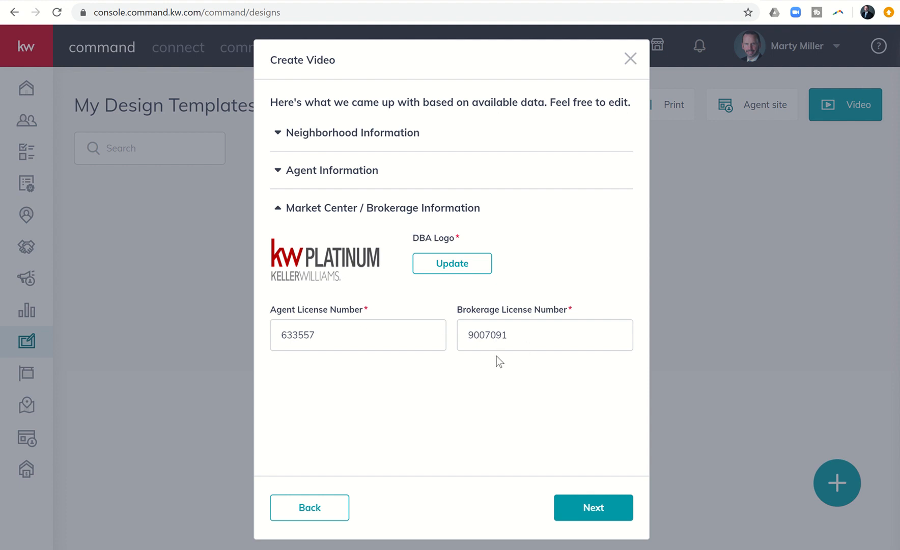
mouse_move(474, 320)
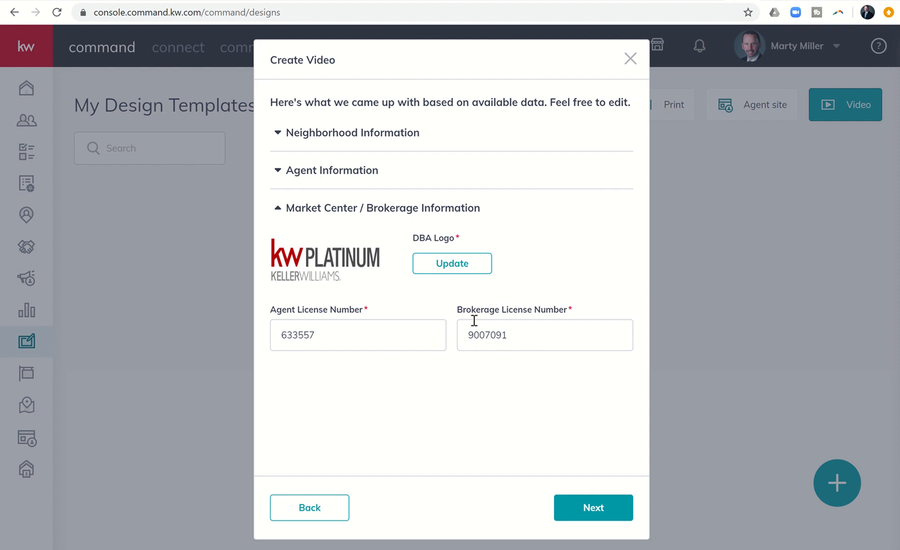
mouse_move(441, 307)
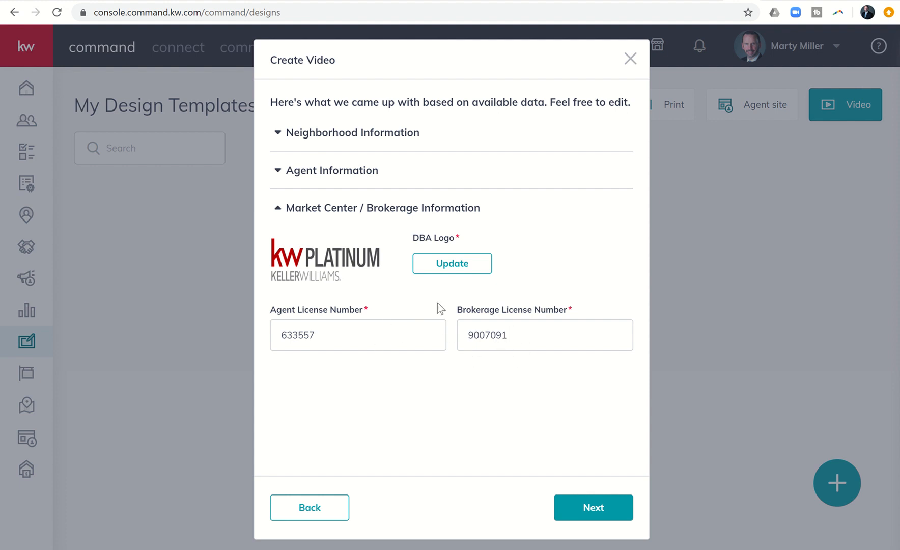
mouse_move(568, 481)
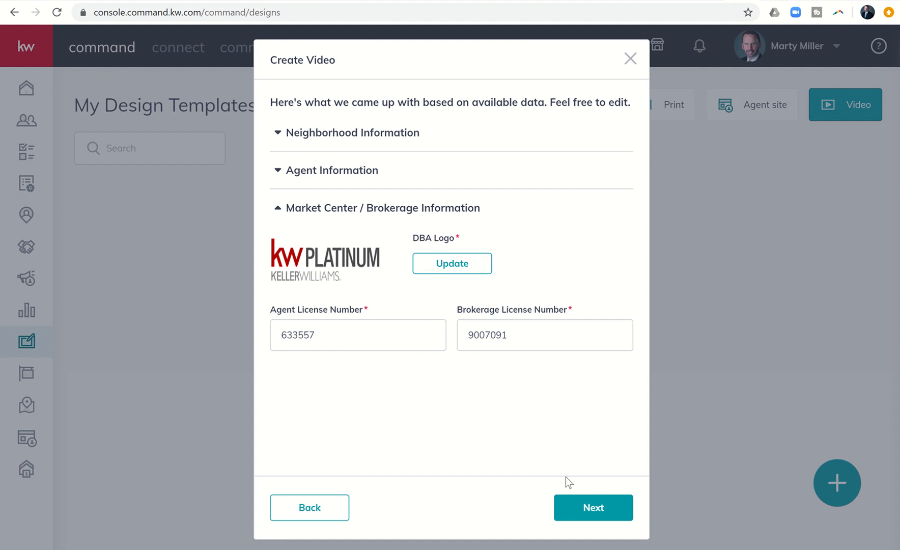
Generate the Cinco Ranch Greenway Village video preview.
click(593, 507)
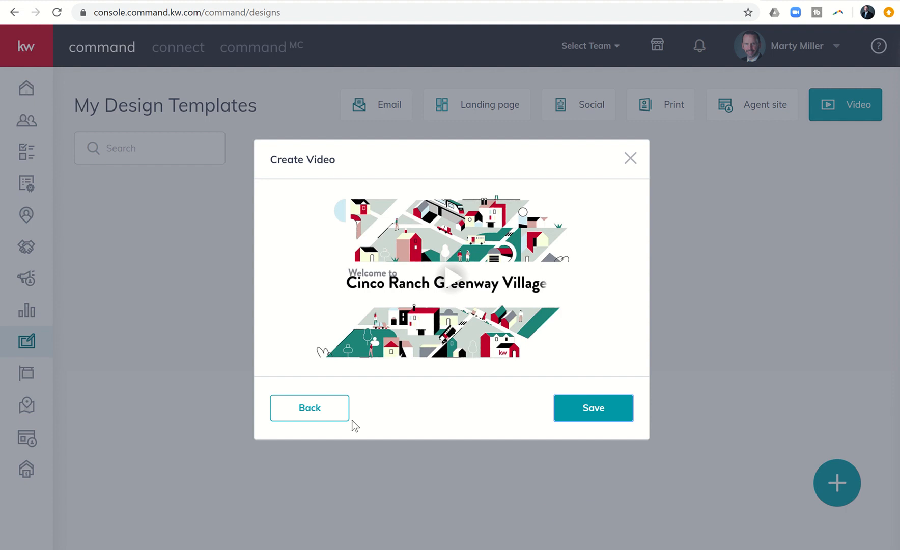
mouse_move(310, 409)
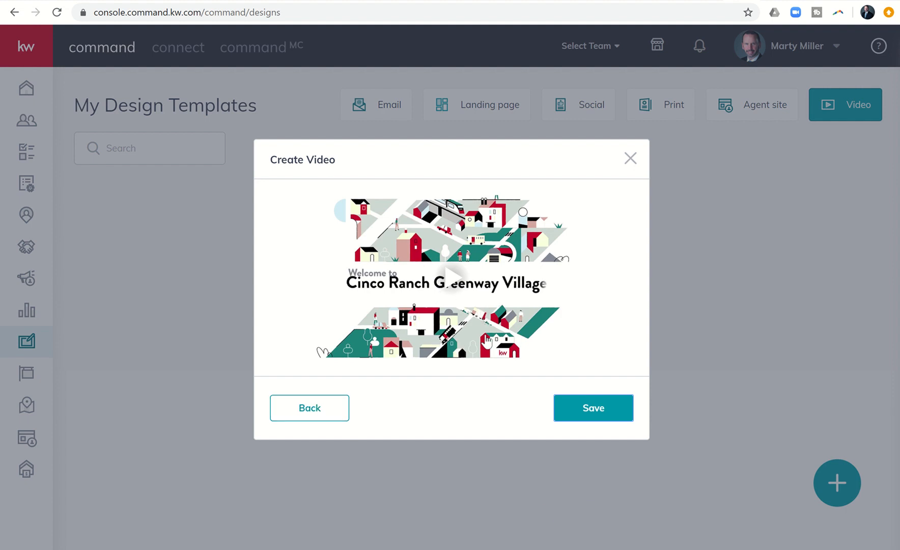
mouse_move(453, 289)
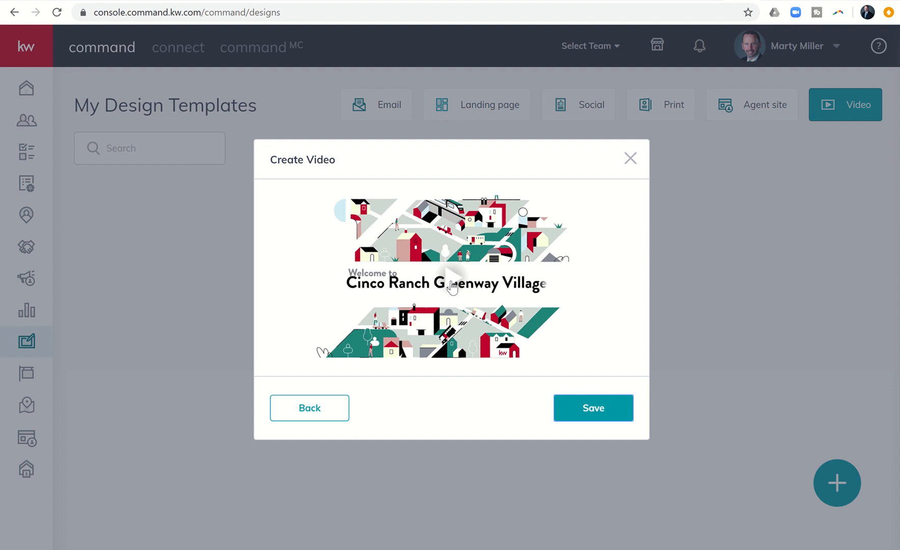
Play the preview's opening seconds, pausing and resuming, then begin saving the video.
click(451, 284)
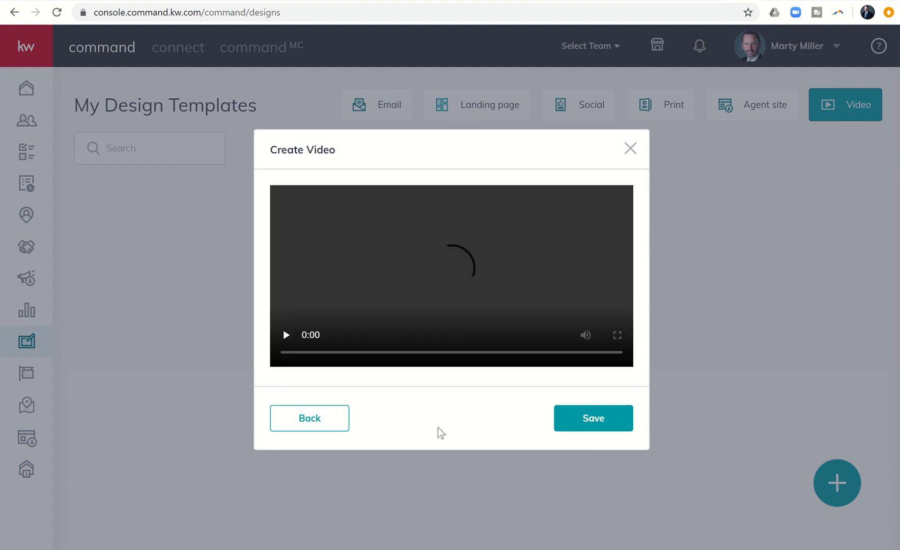
mouse_move(414, 415)
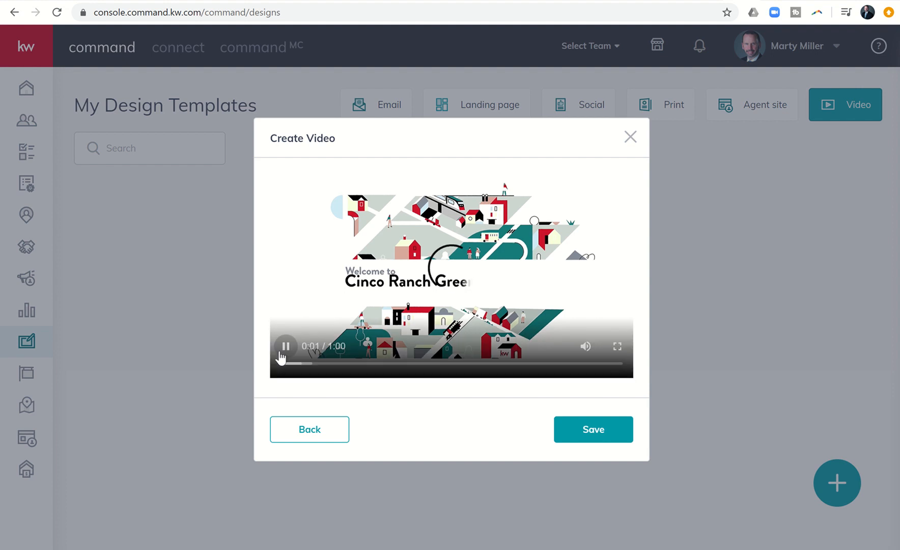
click(285, 346)
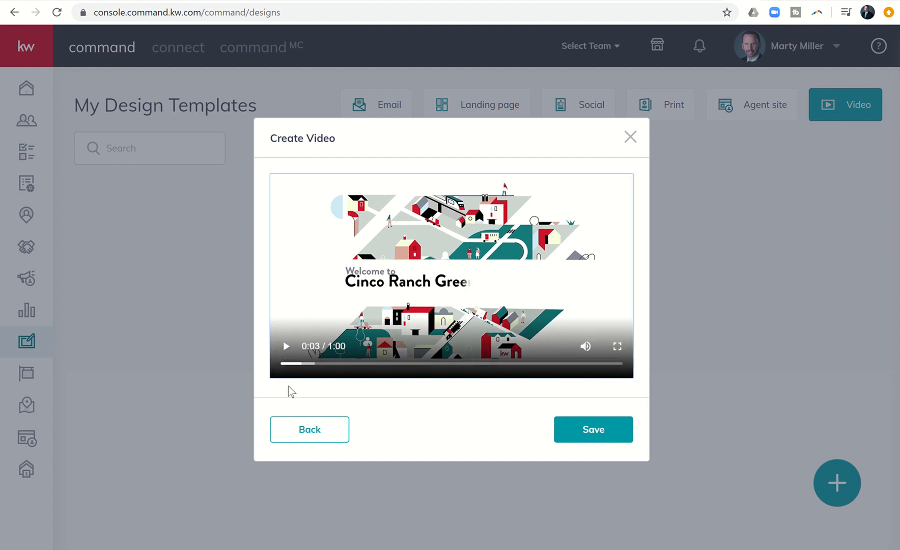
mouse_move(360, 389)
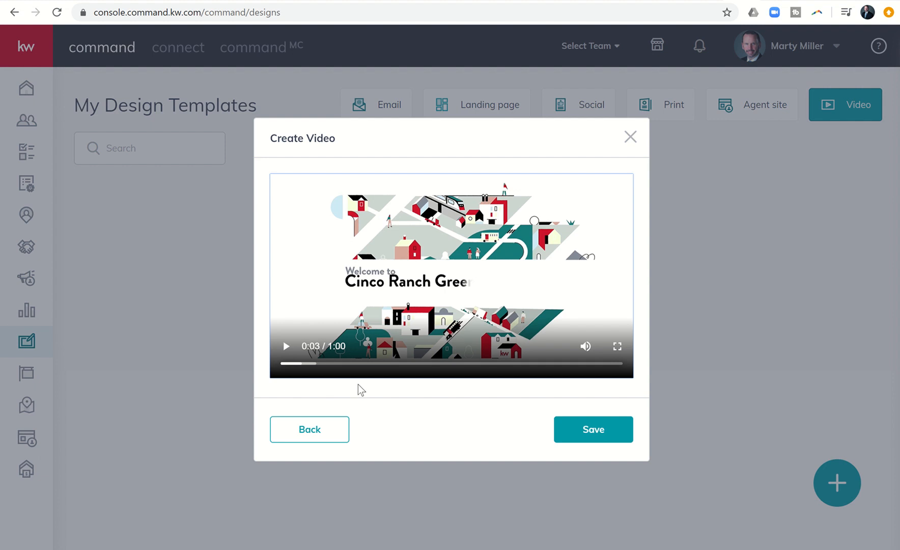
mouse_move(328, 388)
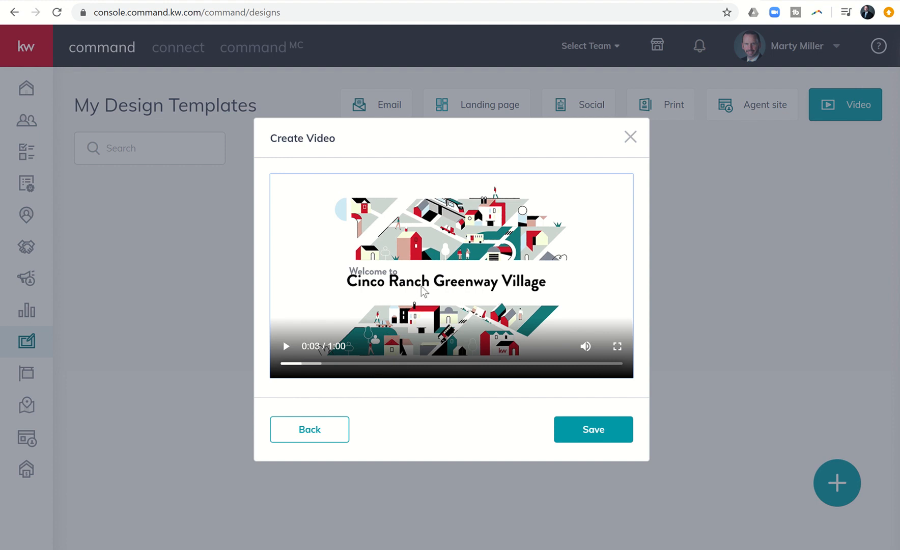
click(285, 346)
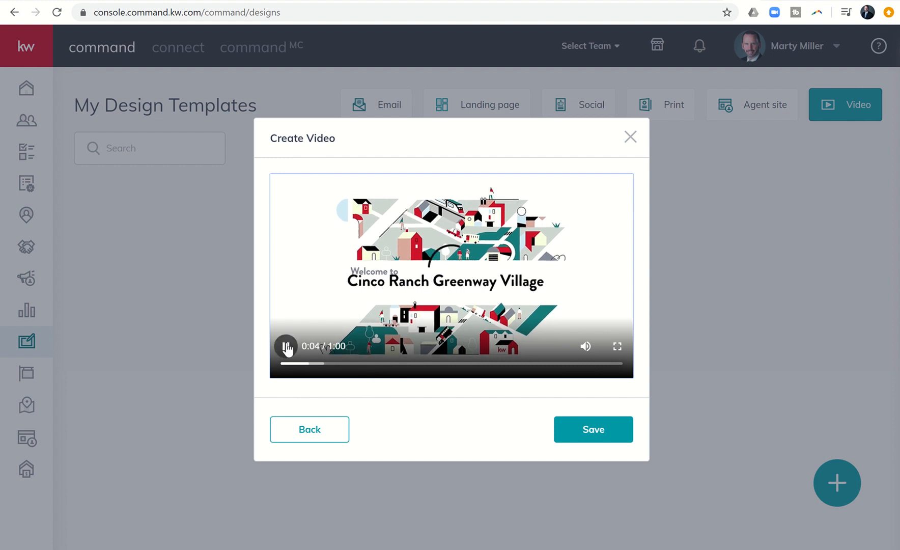
click(287, 346)
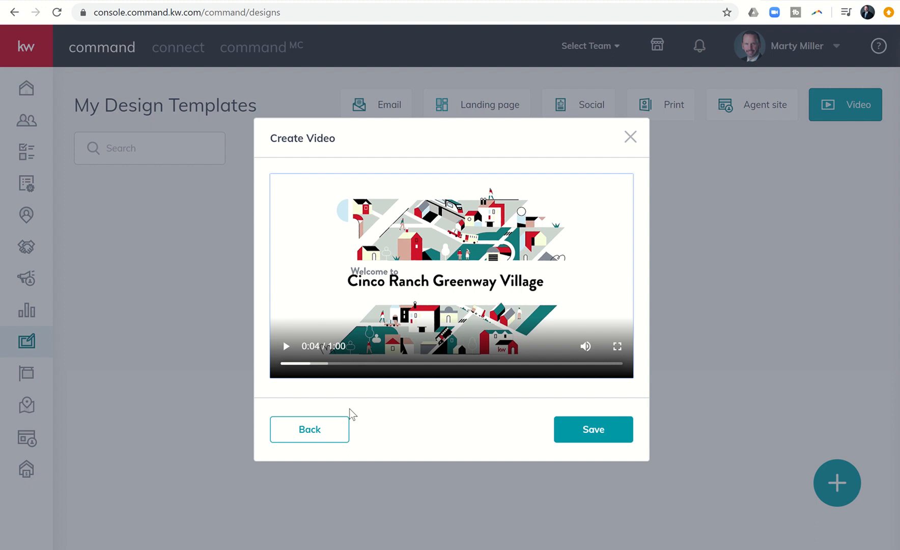
mouse_move(385, 427)
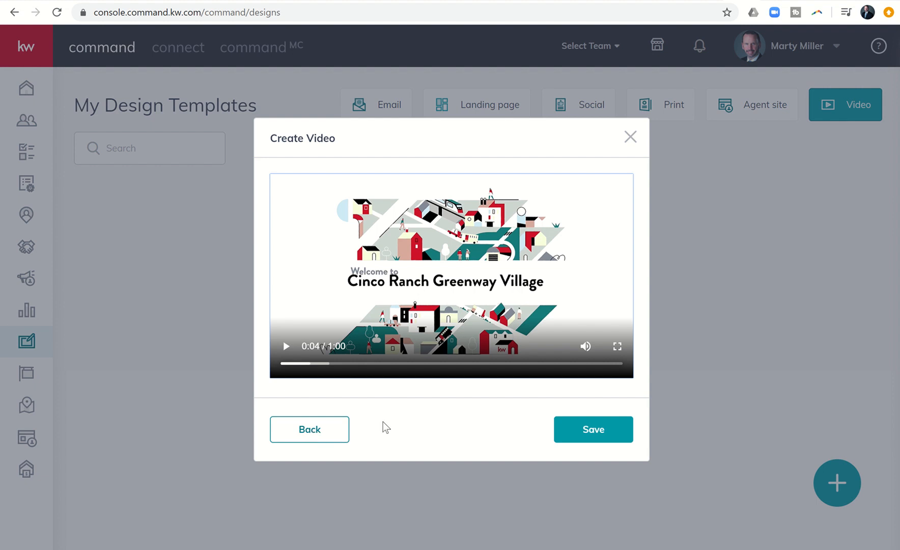
mouse_move(420, 429)
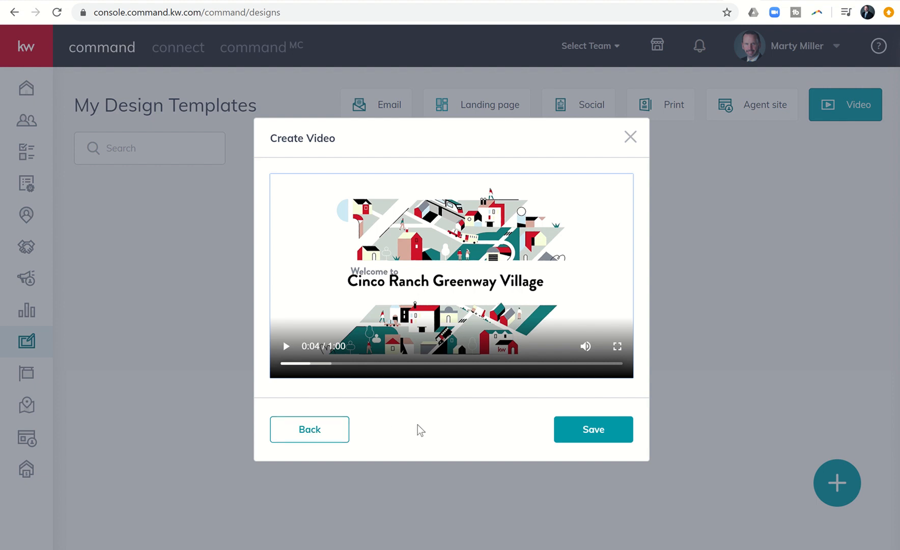
click(286, 346)
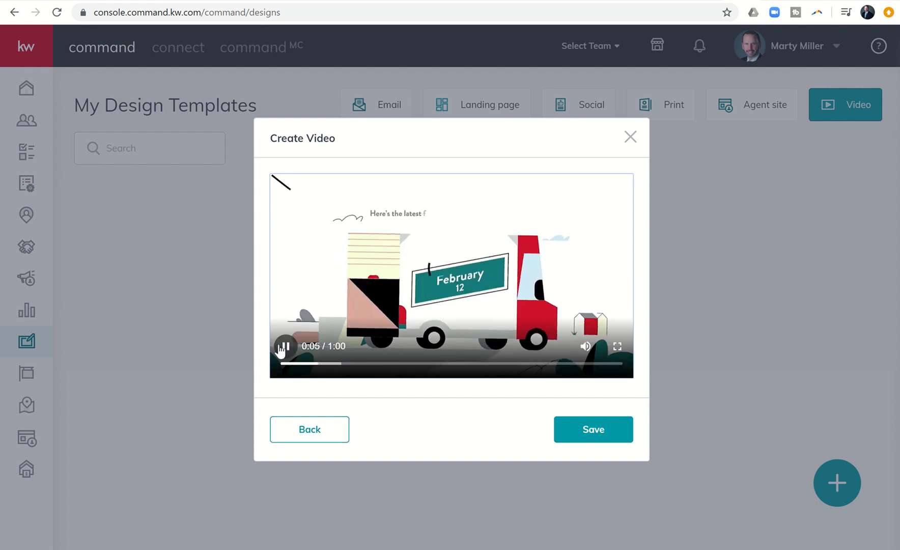
click(284, 346)
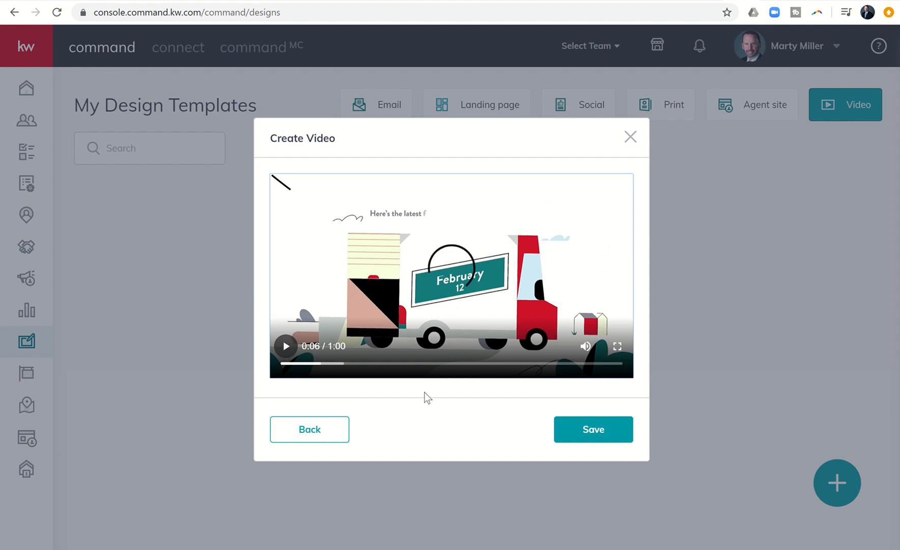
click(593, 430)
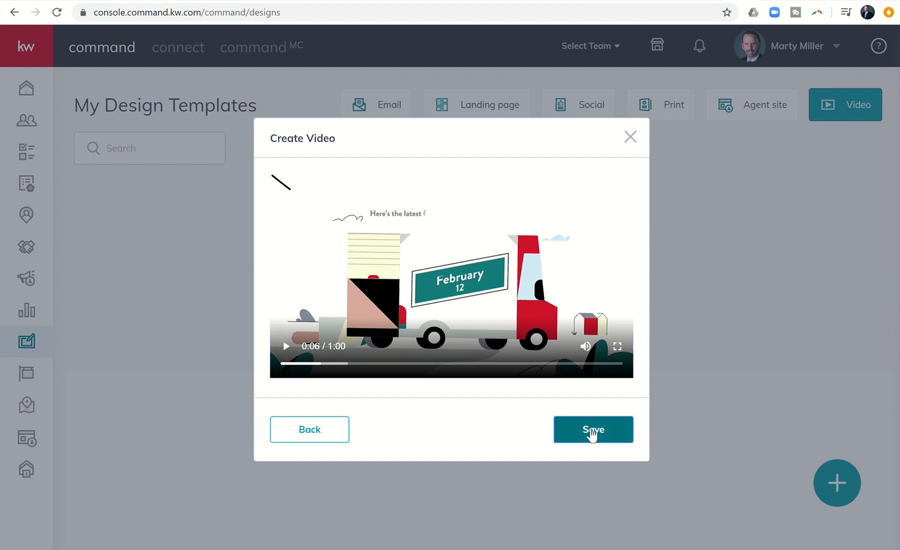
Save the Cinco Ranch Greenway Village video into My Design Templates.
click(593, 430)
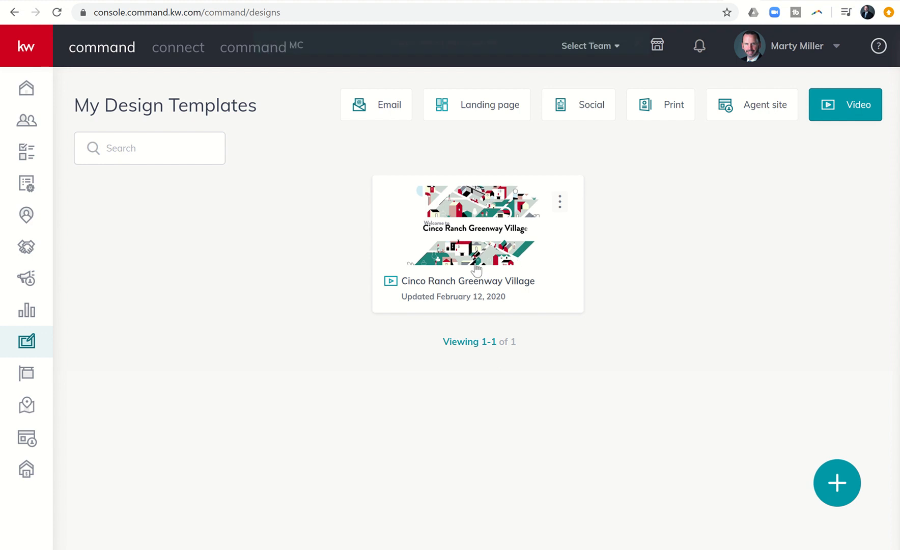
mouse_move(526, 238)
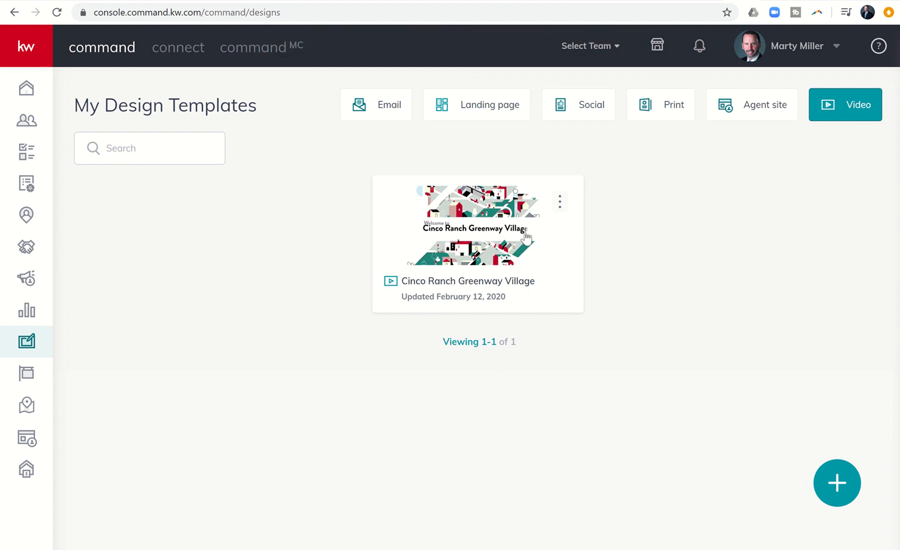
mouse_move(560, 202)
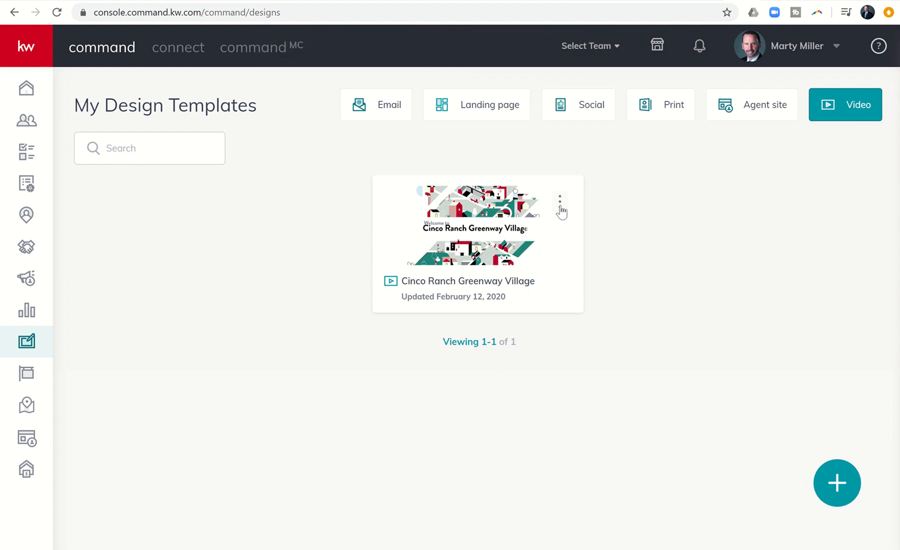
Use the saved Cinco Ranch Greenway Village video in a new social ad campaign.
click(560, 202)
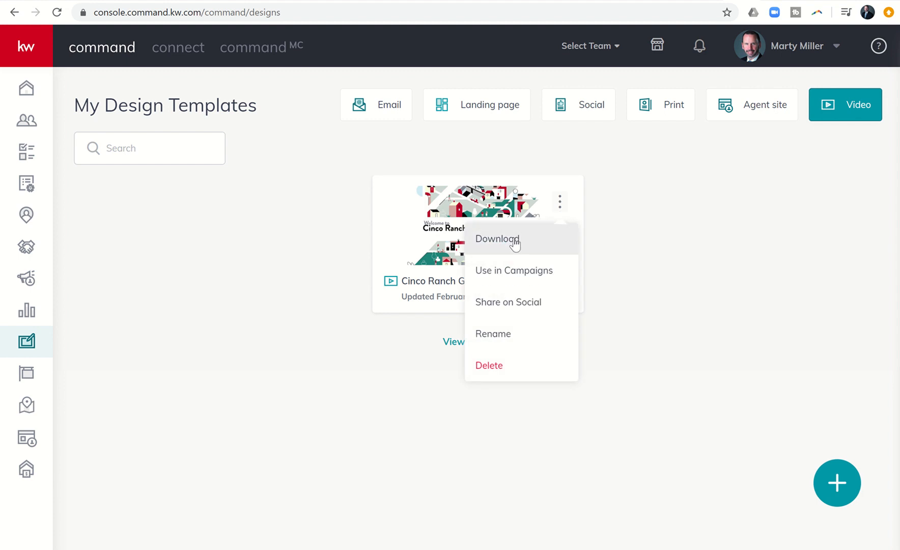
mouse_move(486, 243)
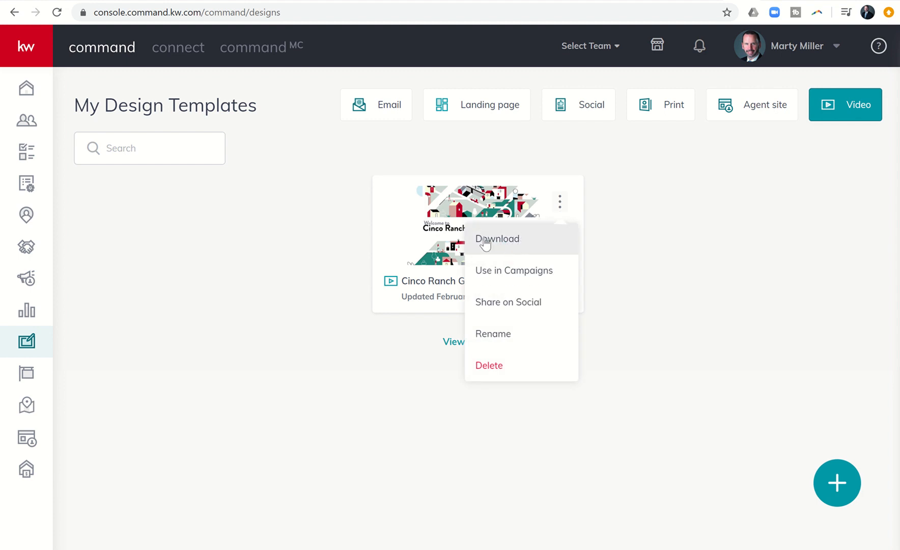
mouse_move(514, 270)
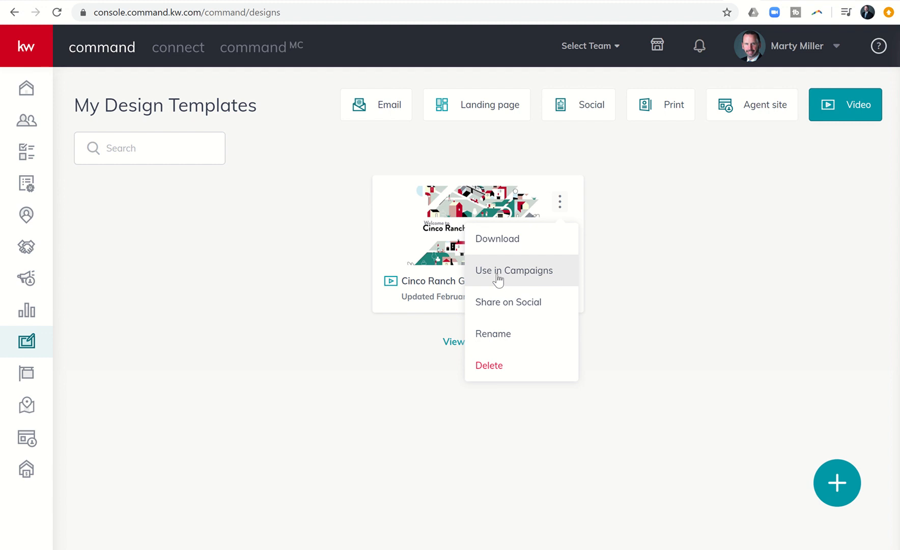
click(514, 270)
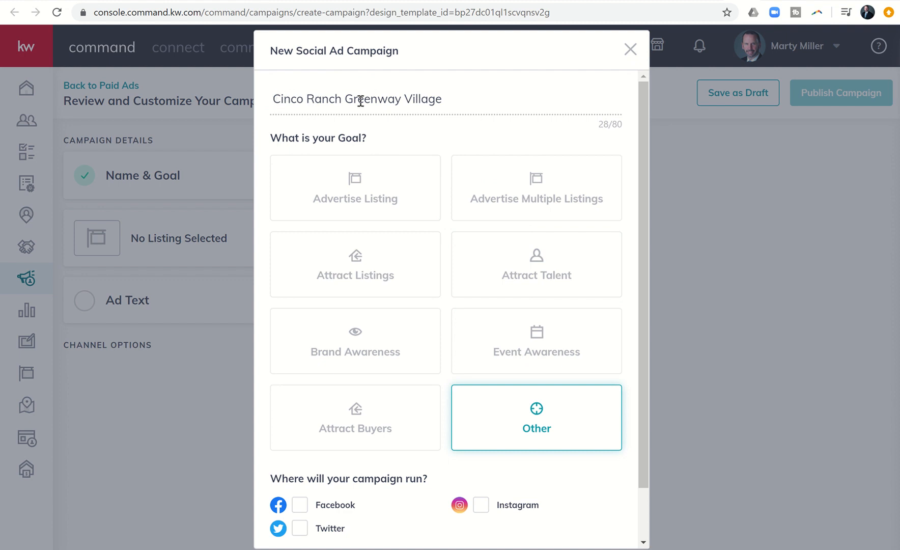
mouse_move(420, 102)
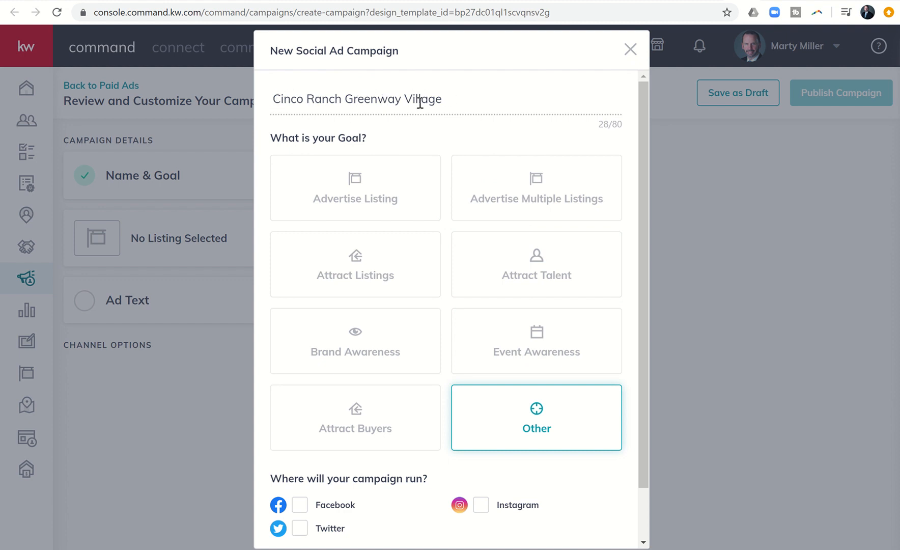
Set up the Cinco Ranch Greenway Village campaign on Facebook with goal Other.
scroll(down, 3)
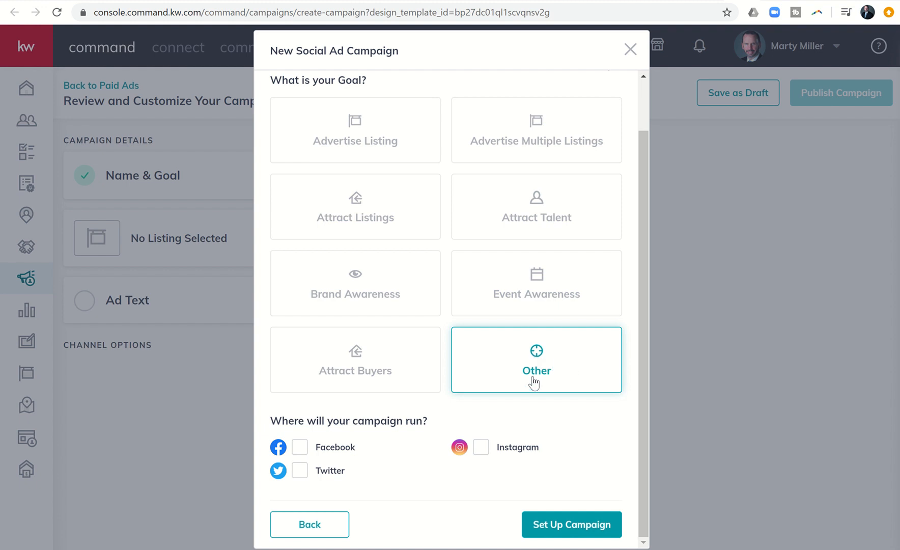
click(299, 447)
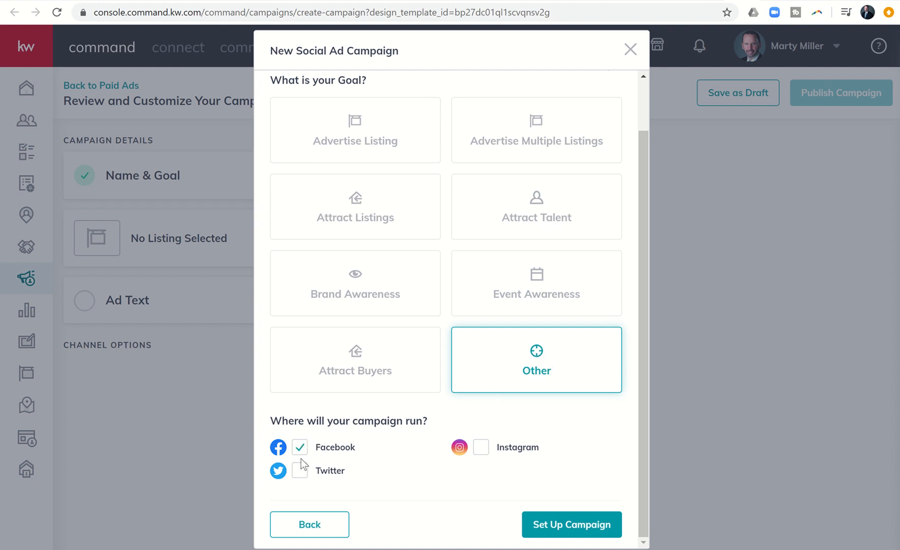
mouse_move(553, 511)
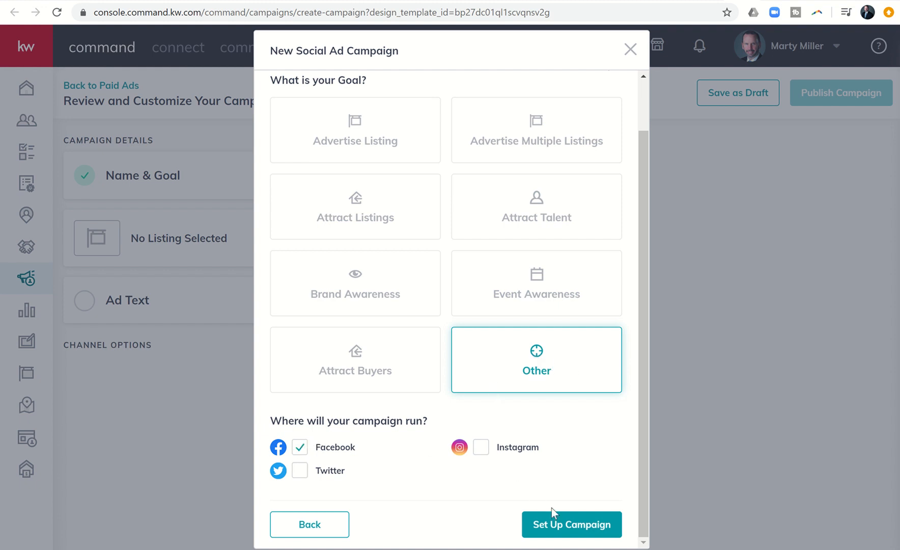
click(571, 523)
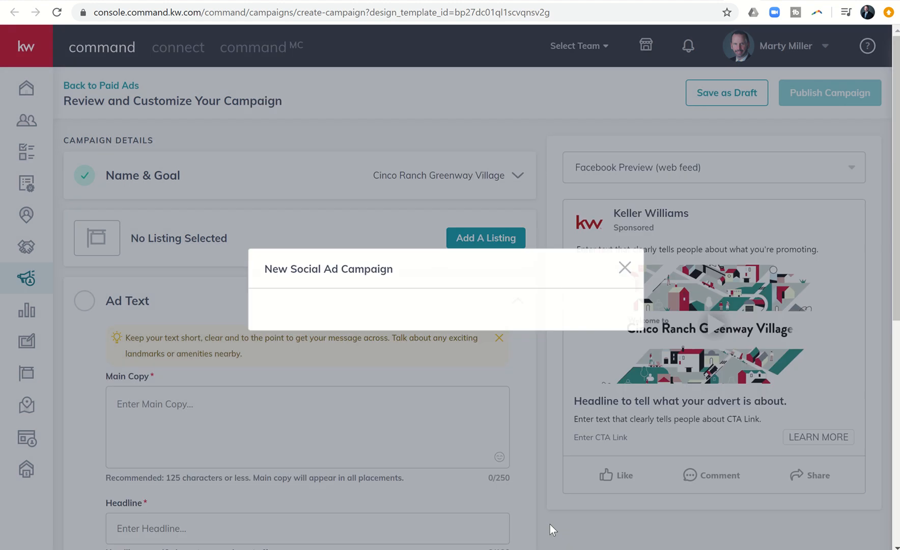
click(625, 267)
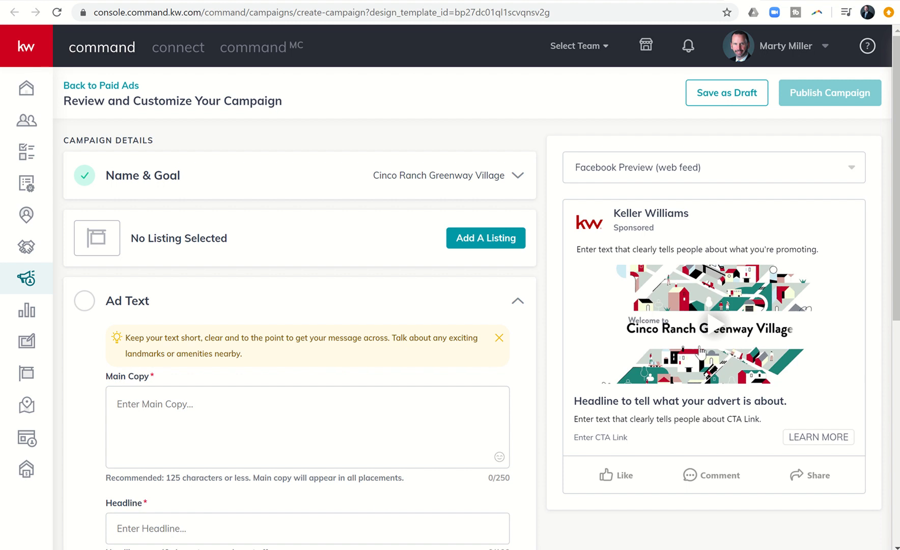
scroll(down, 3)
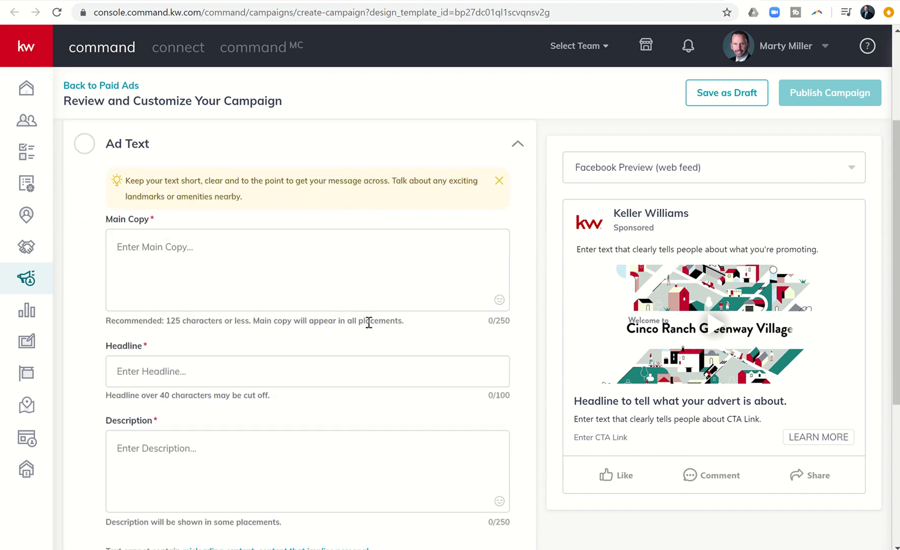
scroll(down, 3)
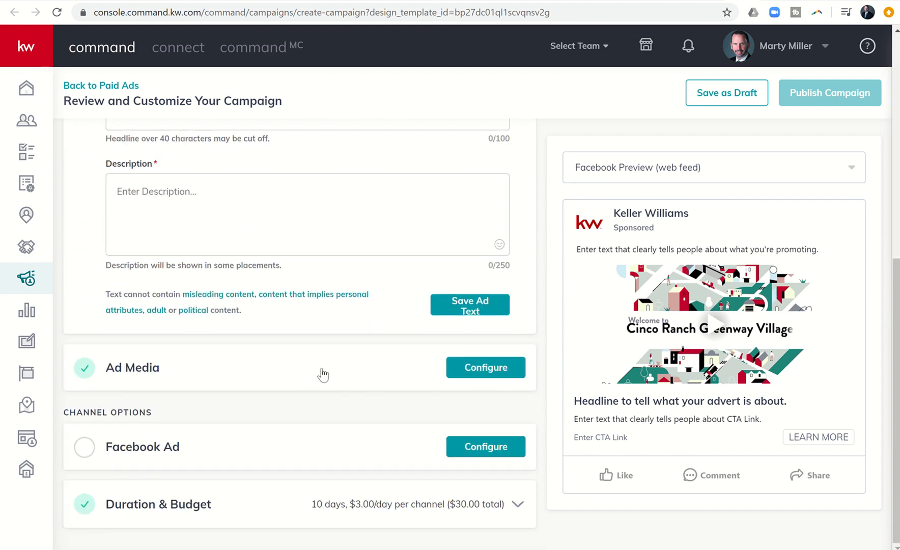
mouse_move(310, 445)
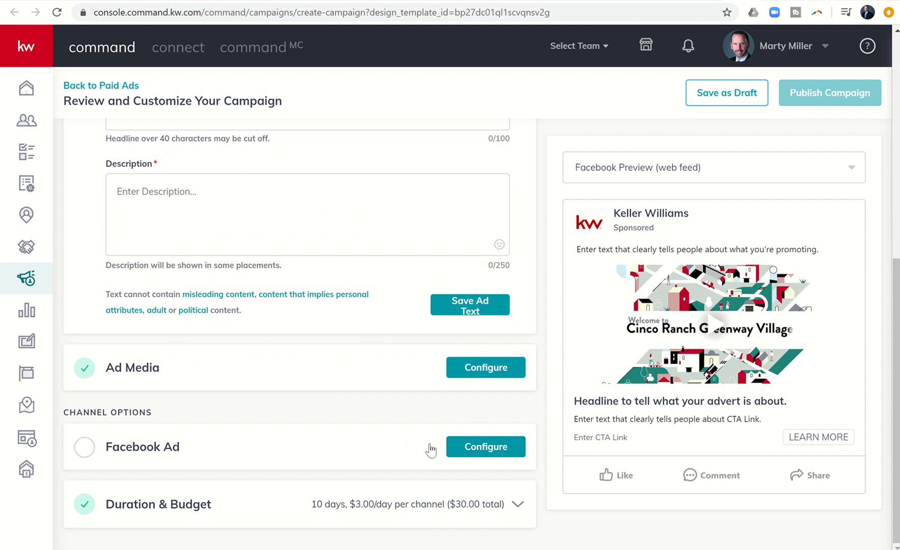
click(485, 447)
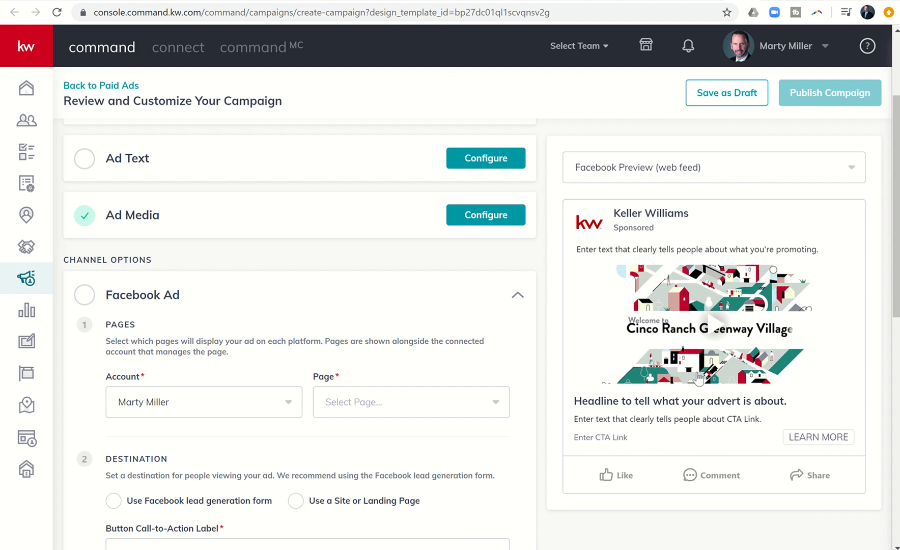
mouse_move(687, 311)
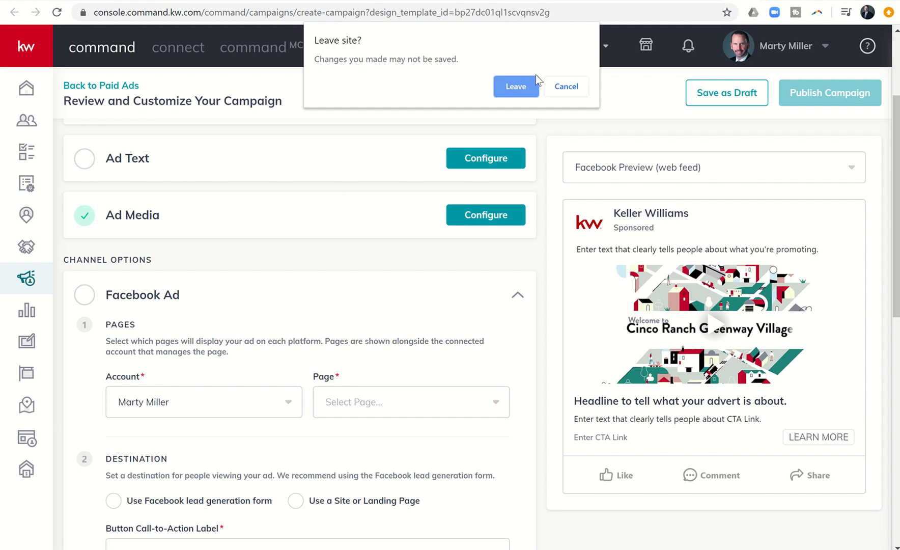
Leave the unsaved campaign and review the Cinco Ranch video in a new Facebook post form.
click(515, 86)
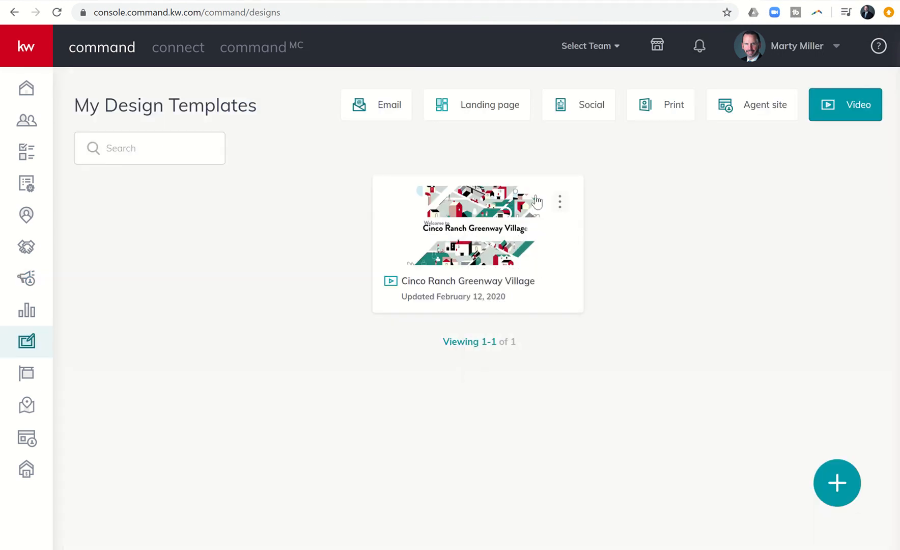
click(559, 202)
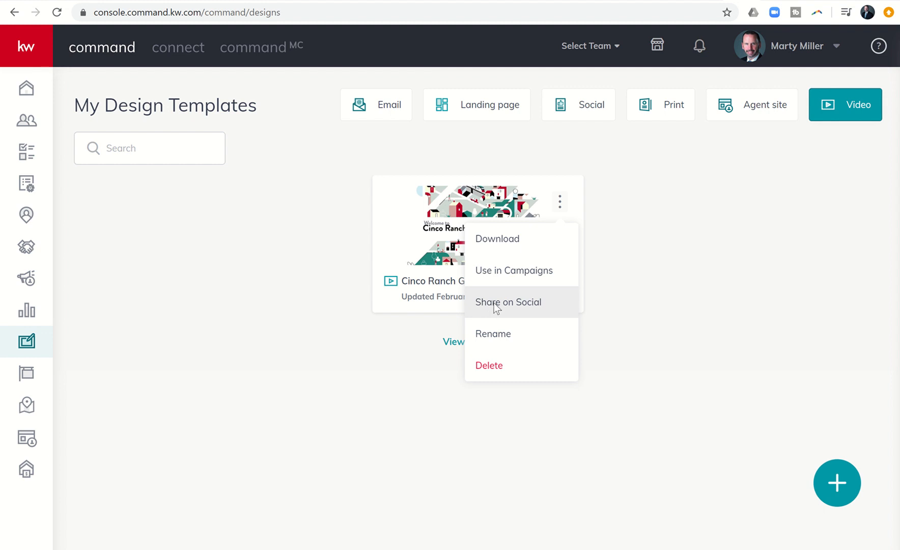
click(508, 302)
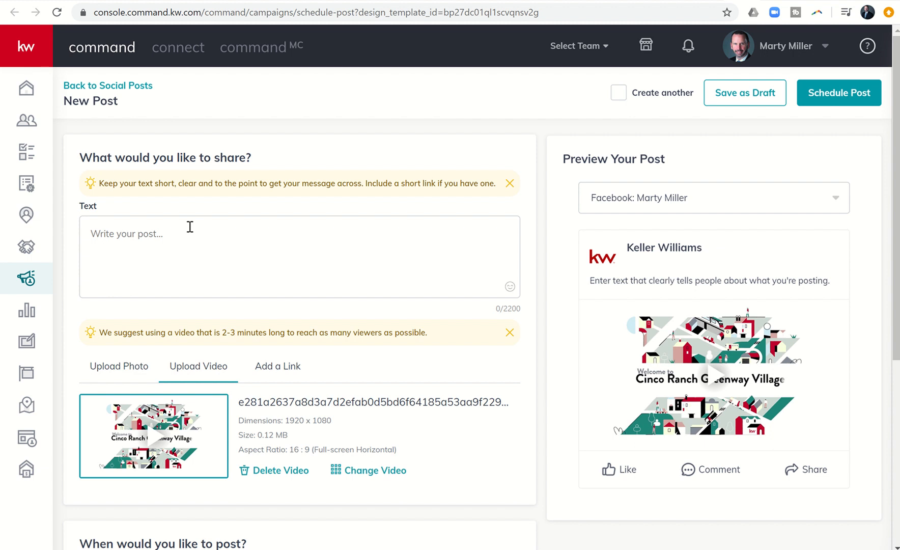
mouse_move(159, 235)
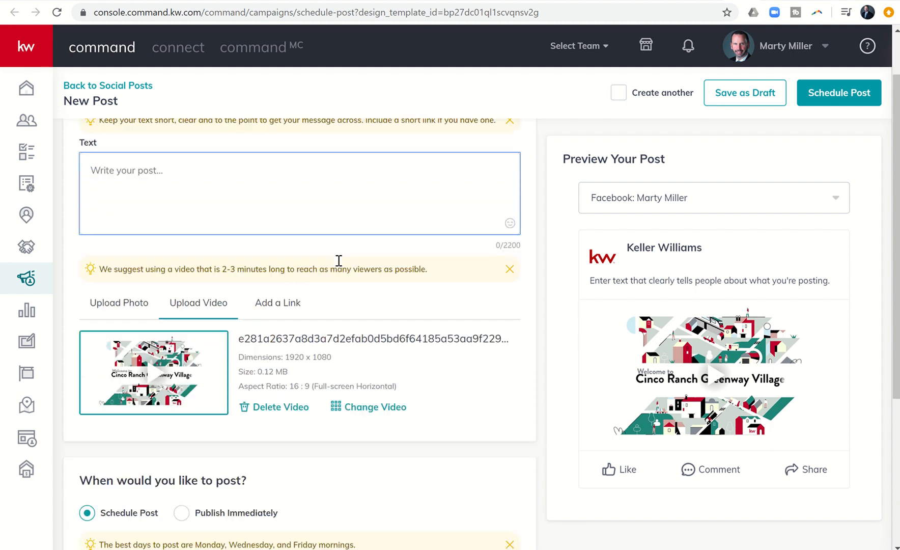
scroll(down, 3)
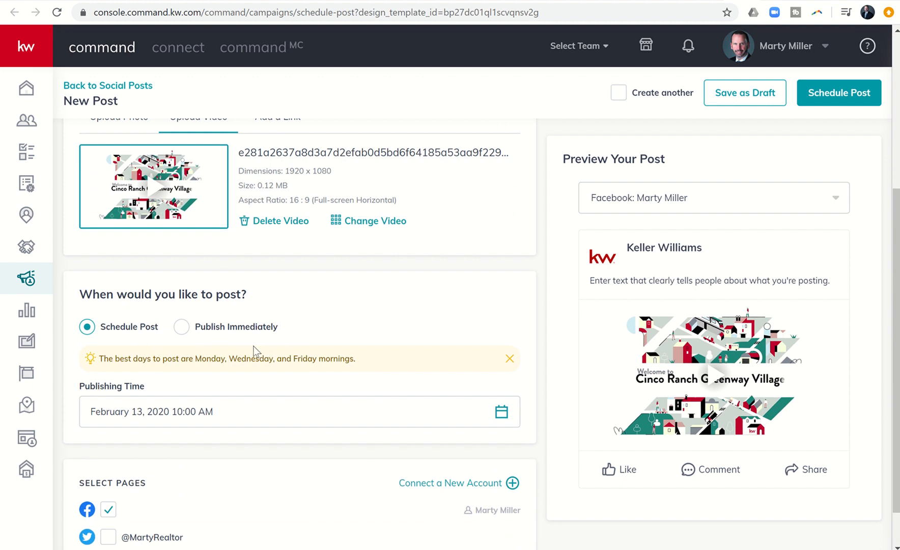
scroll(down, 3)
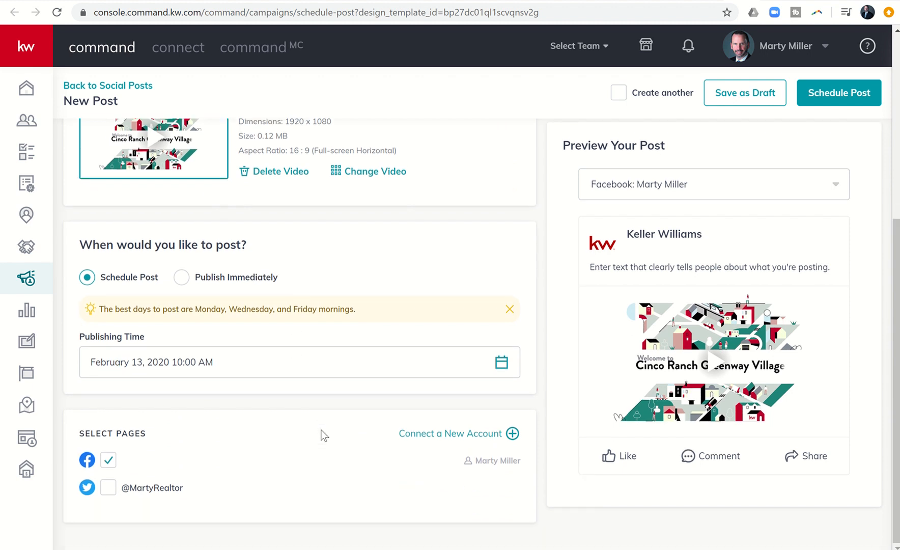
scroll(down, 3)
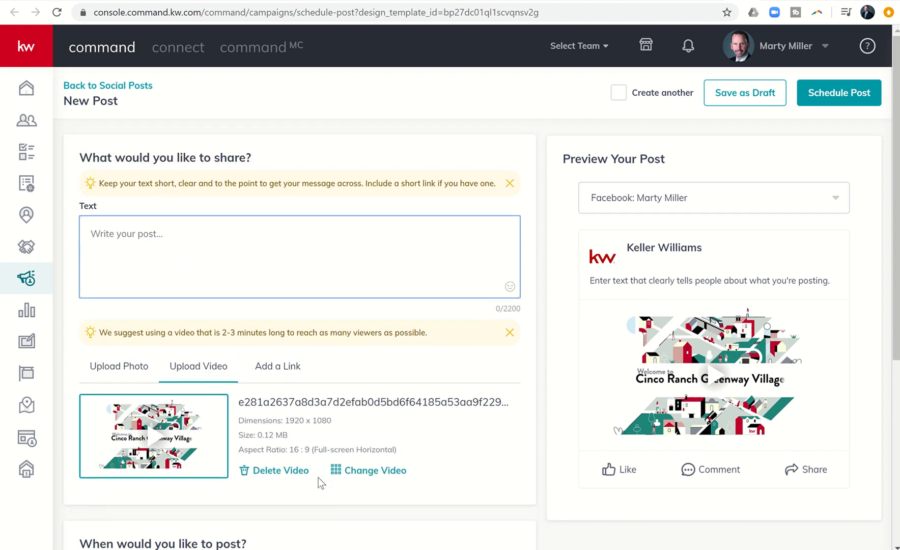
mouse_move(729, 5)
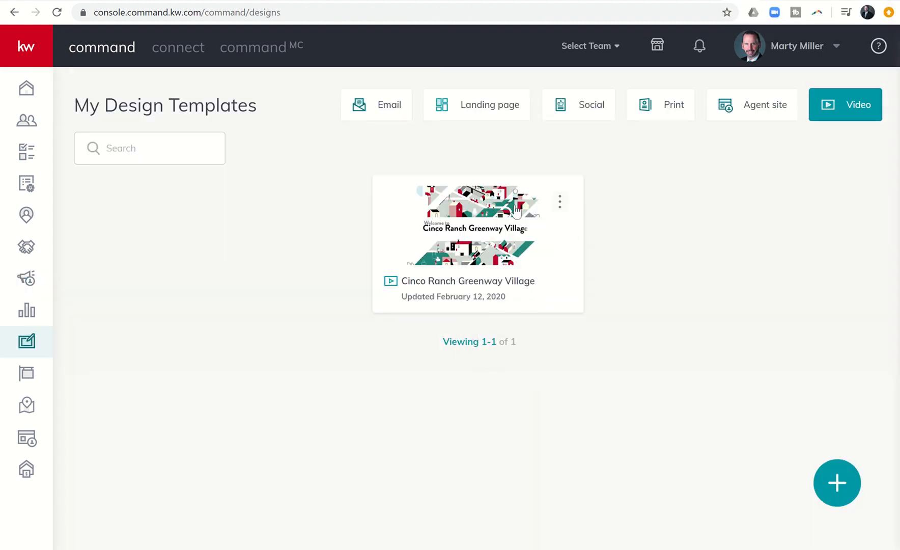
Append the date to the Cinco Ranch video name, making it 'Cinco Ranch Greenway Village 2-12-20'.
click(559, 202)
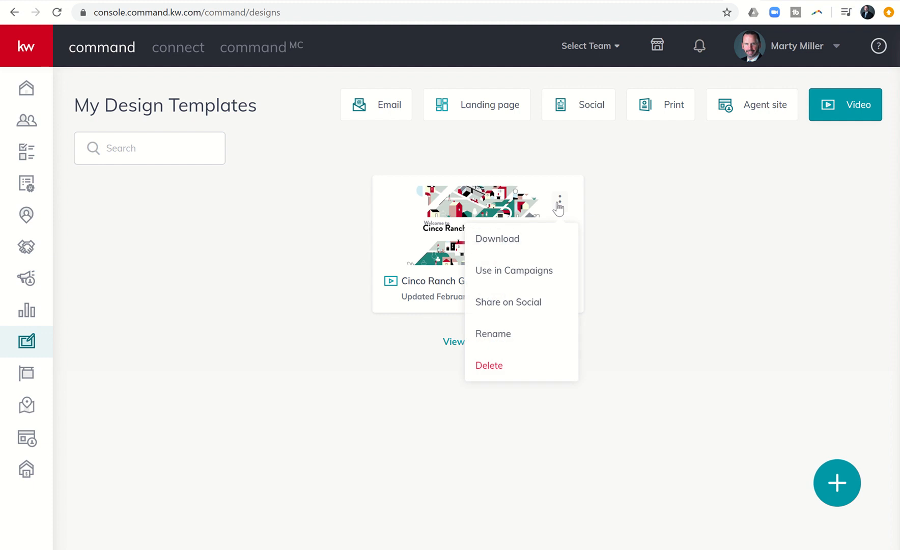
mouse_move(536, 285)
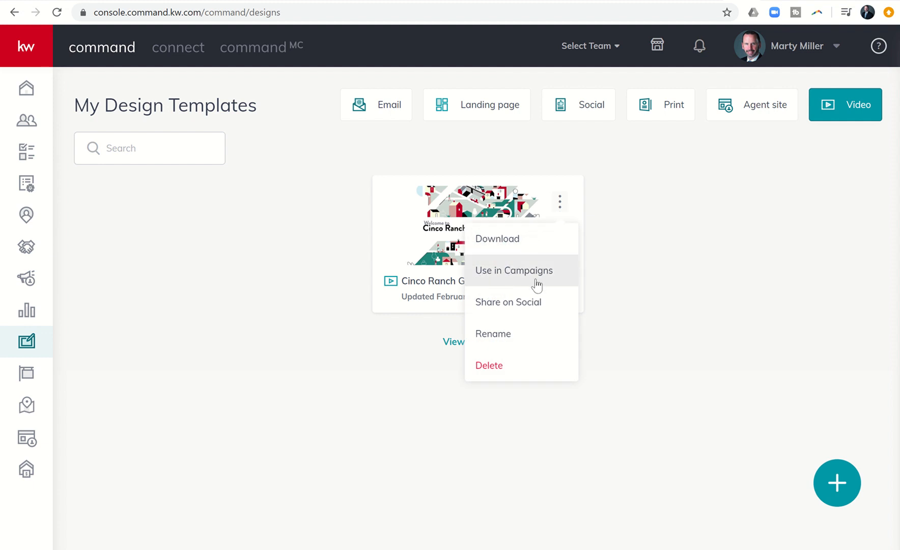
mouse_move(514, 303)
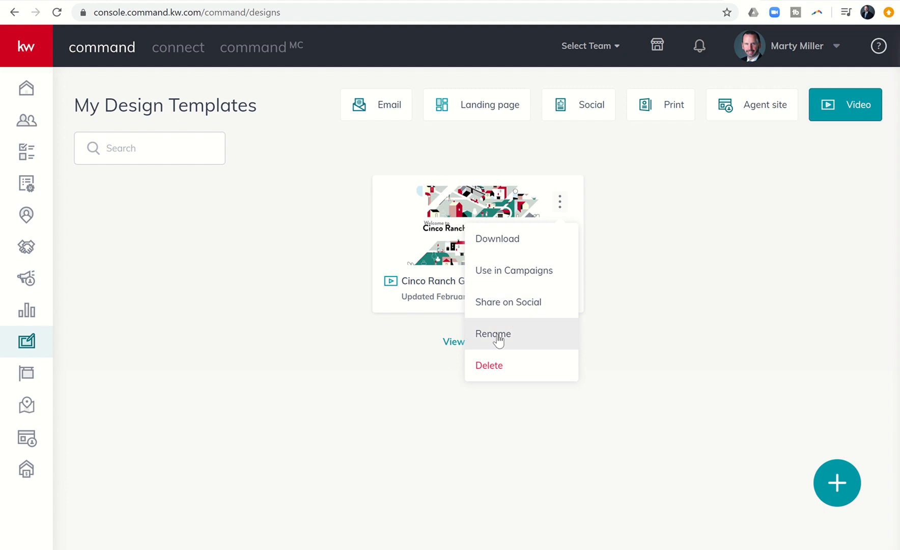
click(493, 334)
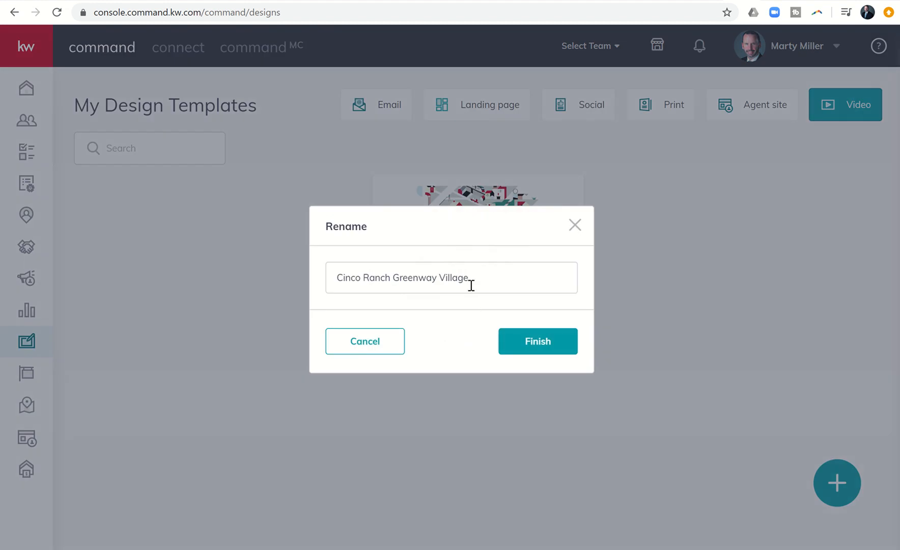
click(452, 278)
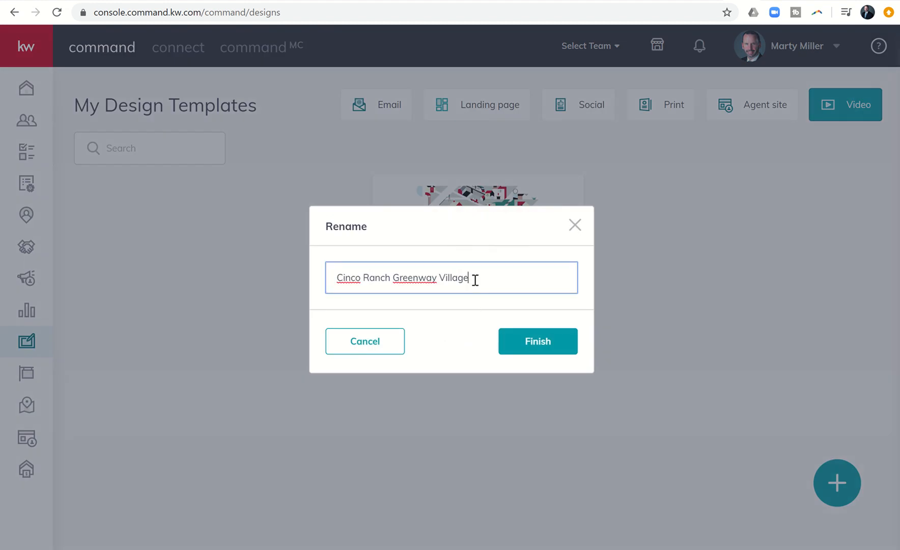
text(-12-1)
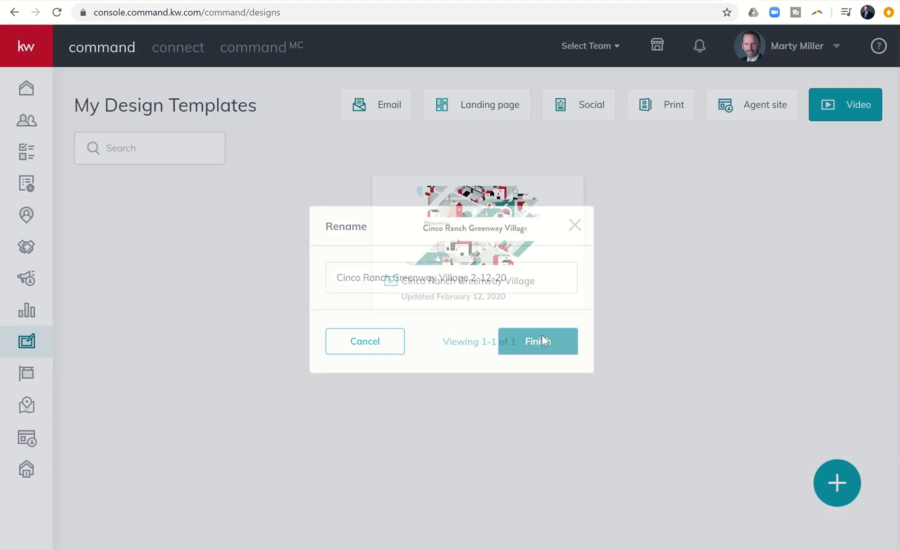
click(537, 341)
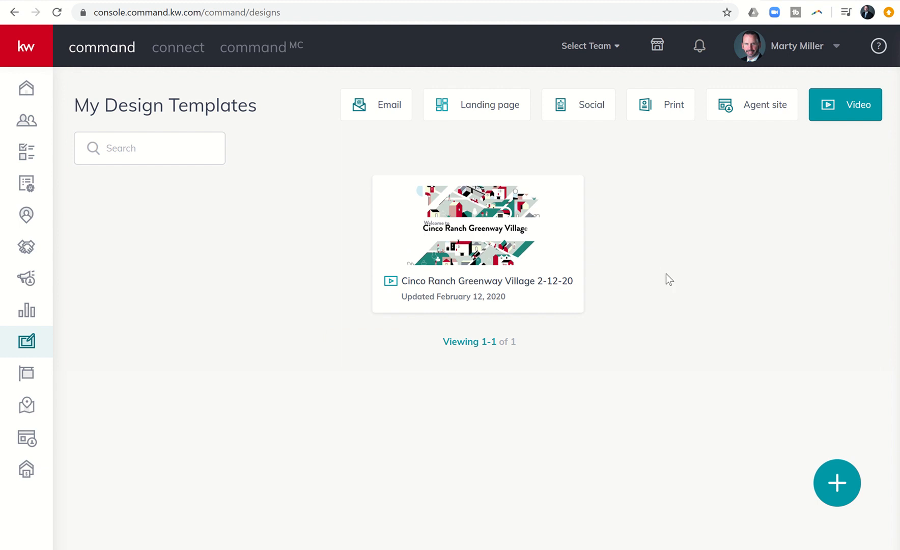
Filter My Design Templates to video designs and open the Create Design dialog.
click(26, 341)
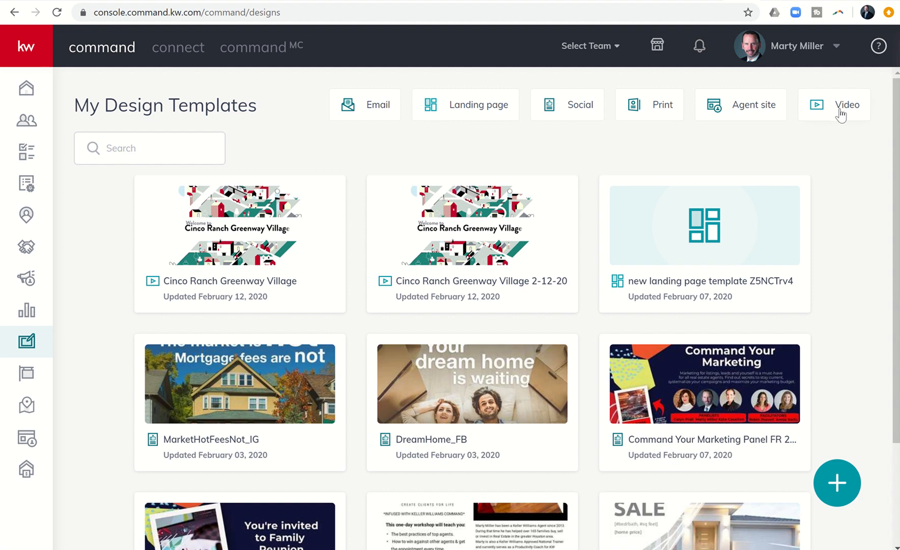
click(836, 483)
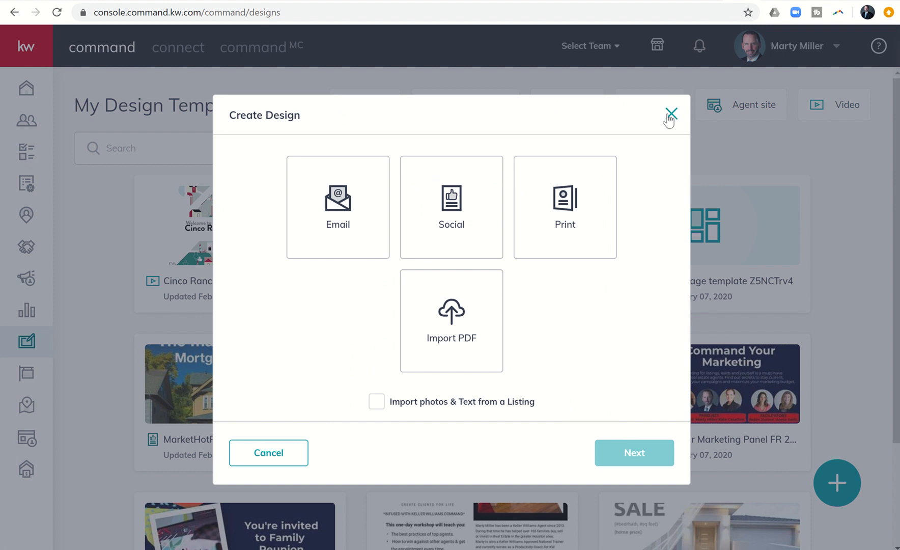
click(671, 114)
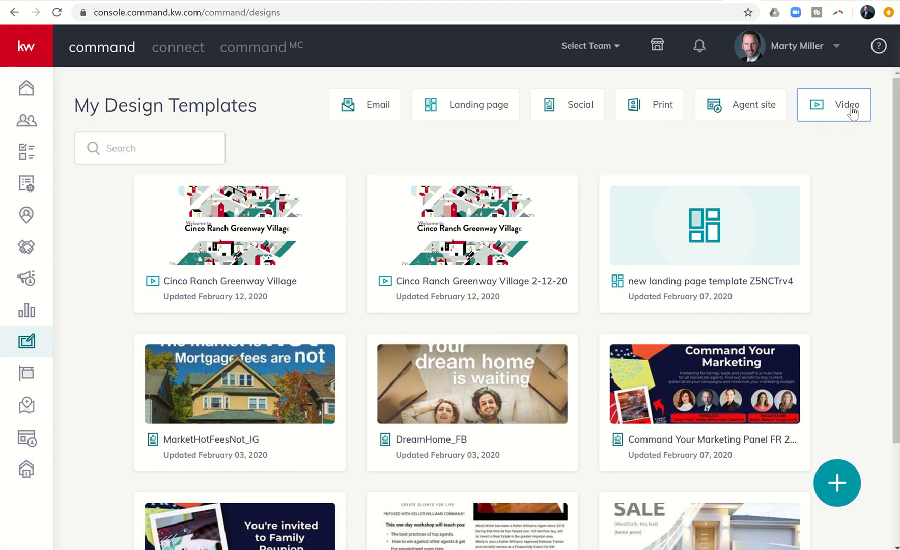
click(836, 483)
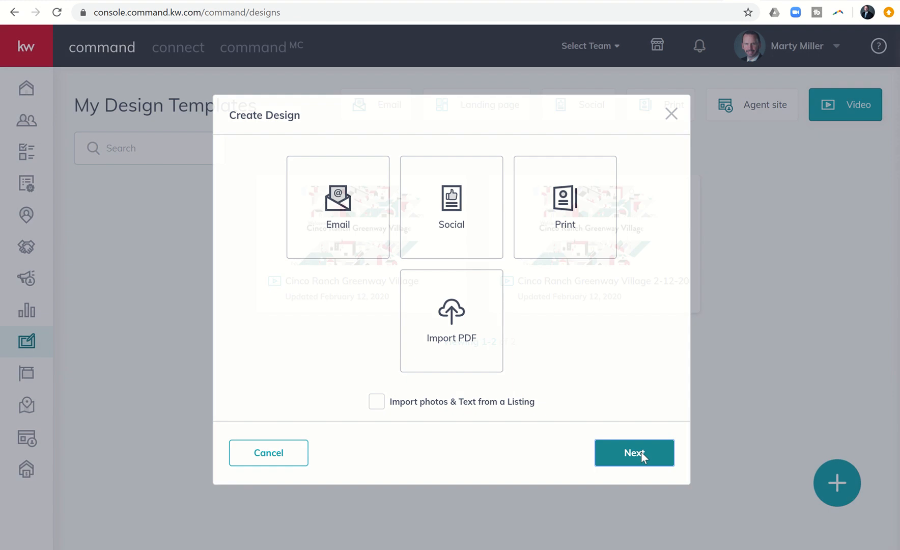
Choose the Fawnlake/Pine Lakes neighborhood and review its agent and brokerage details before generating.
click(634, 452)
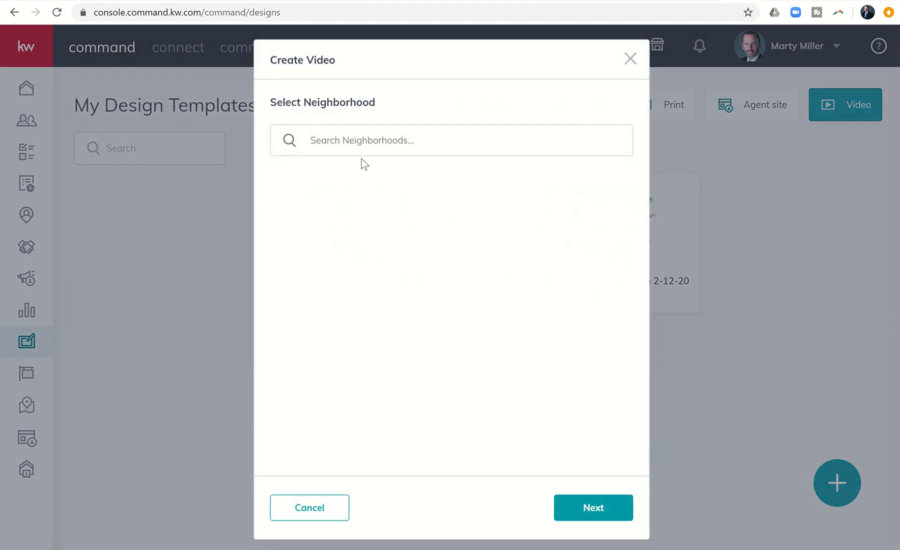
text(Fawnlake/Pine Lakes)
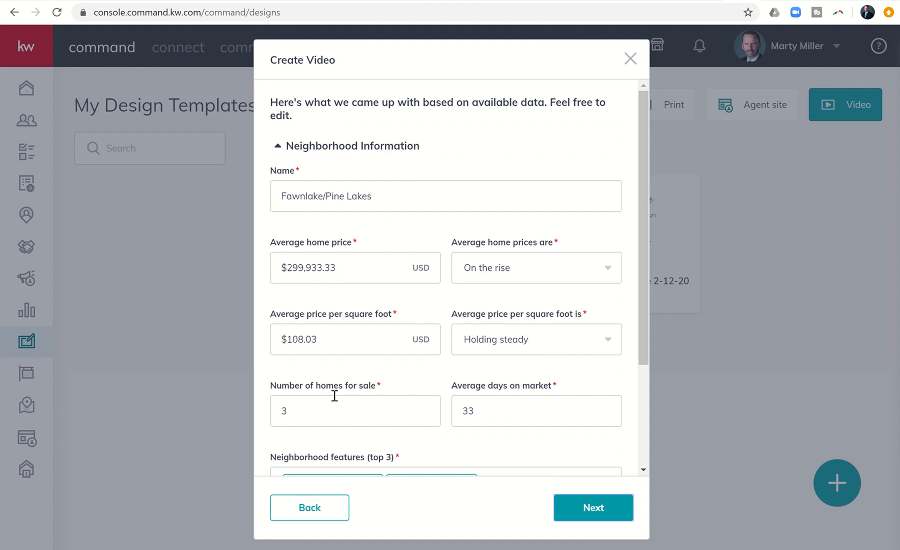
scroll(down, 3)
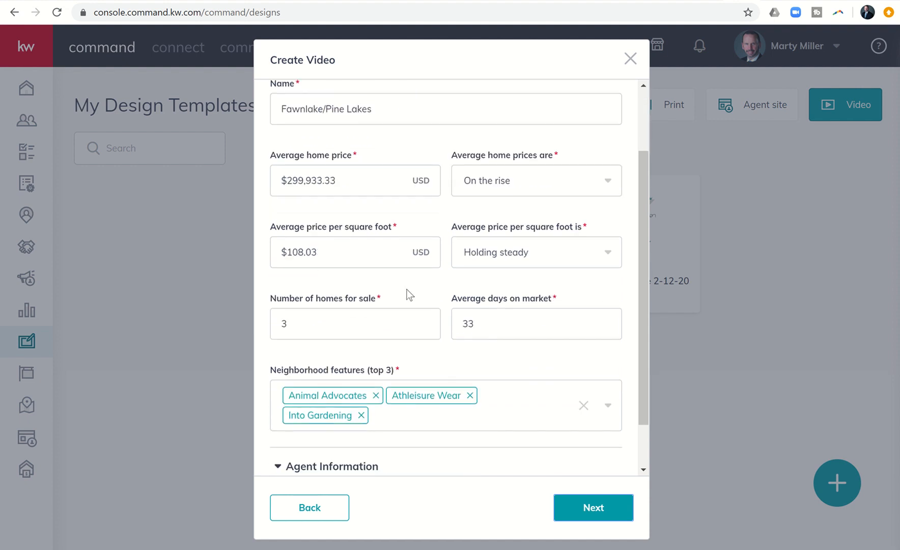
scroll(down, 3)
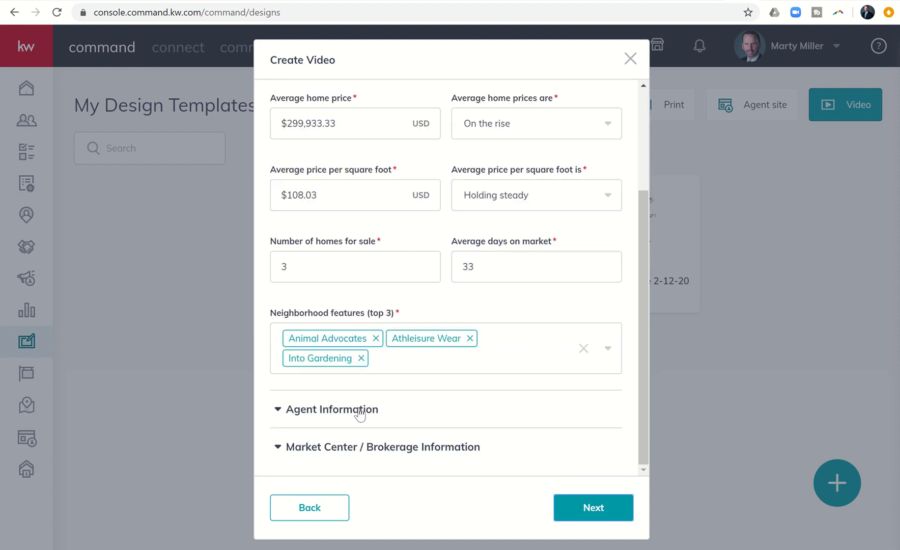
click(331, 410)
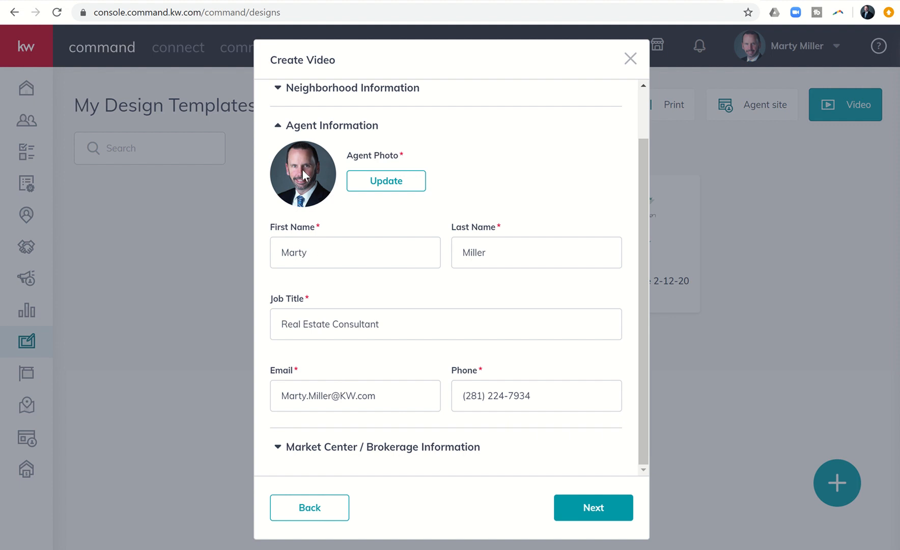
mouse_move(413, 320)
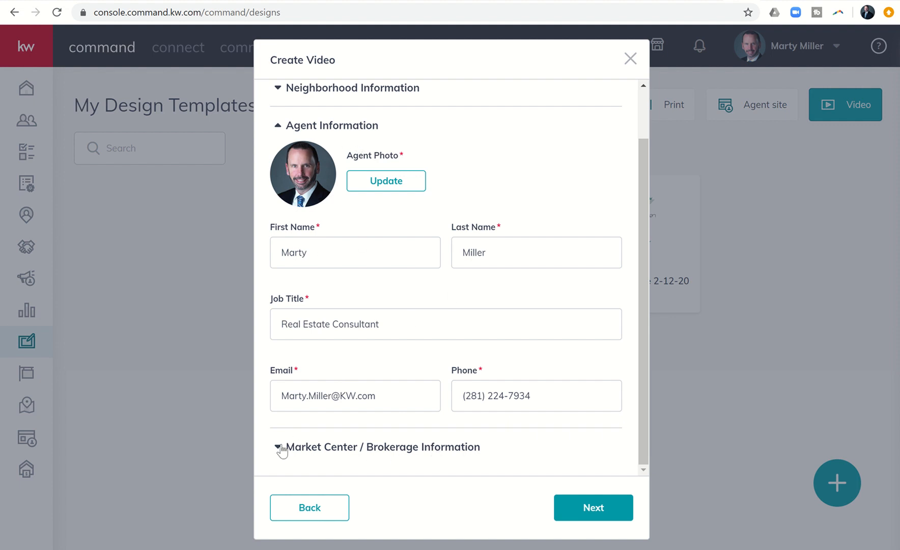
click(278, 447)
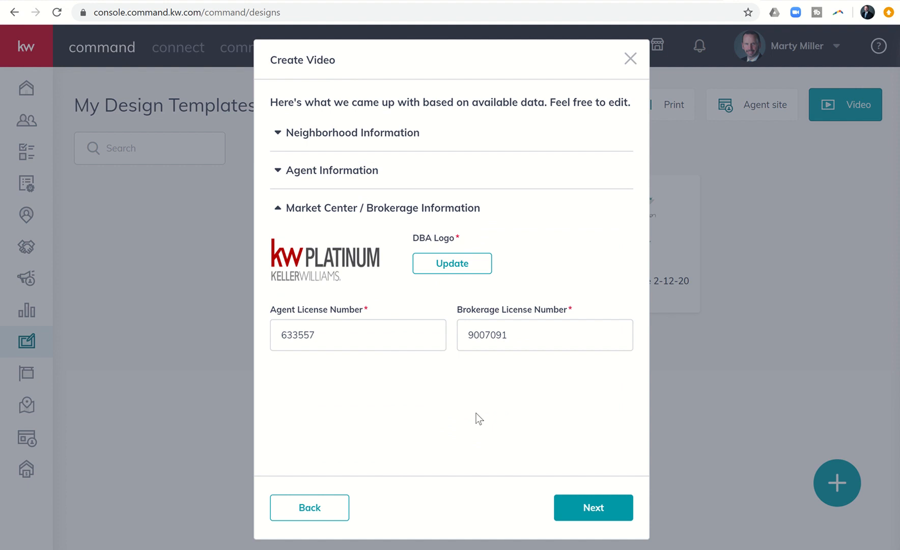
click(593, 506)
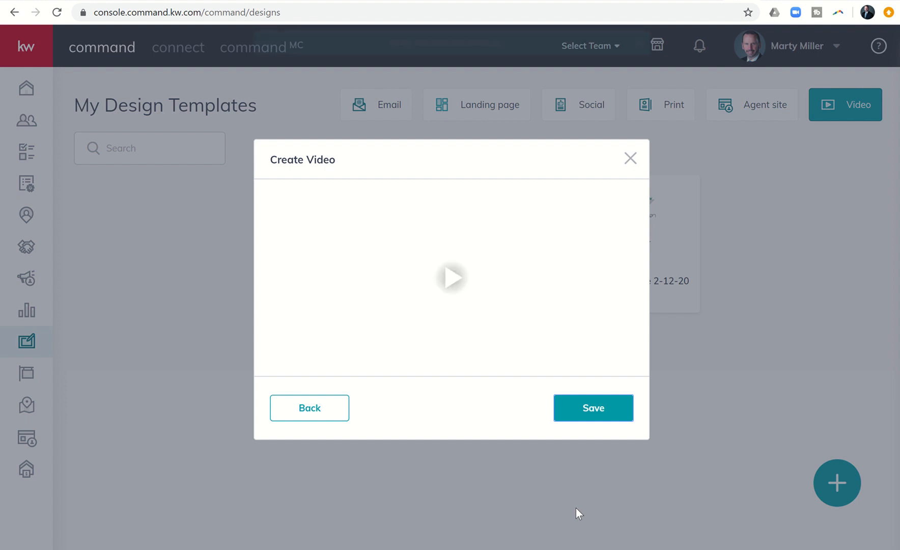
Confirm the Fawnlake/Pine Lakes video was created successfully and view its welcome preview.
click(593, 407)
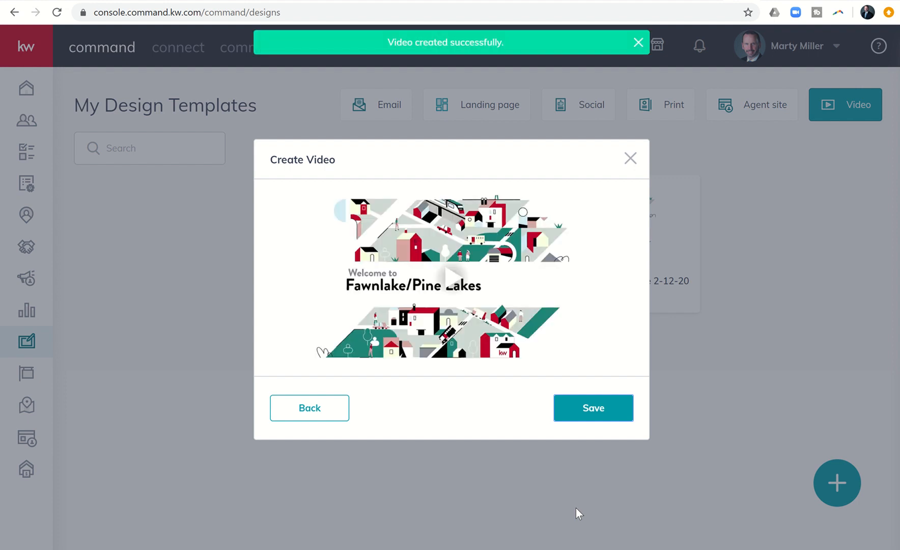